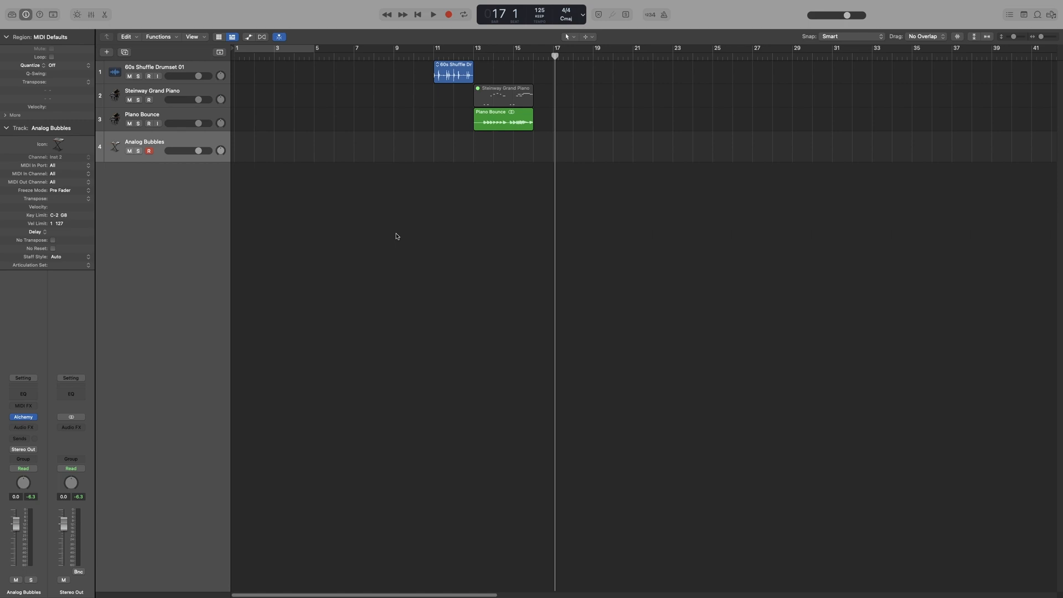
{"action": "mouse_move", "coordinate": [498, 248]}
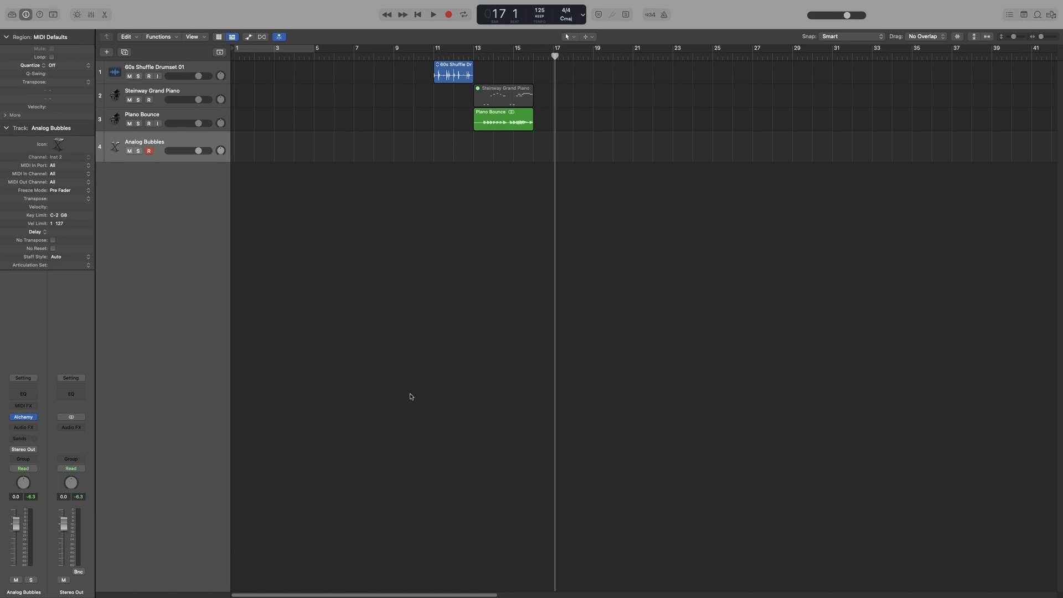
{"action": "mouse_move", "coordinate": [454, 253]}
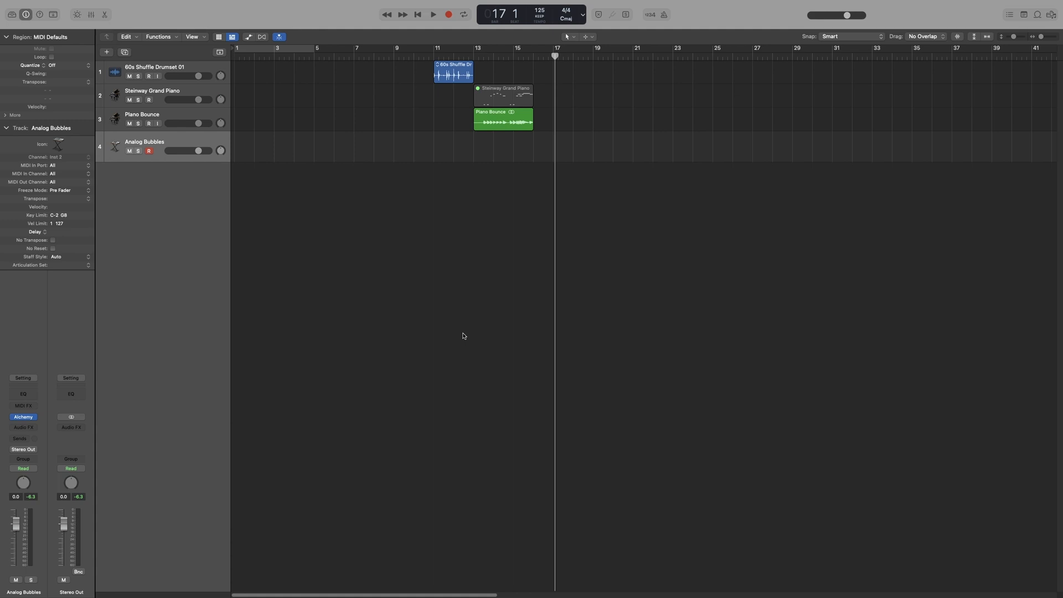
{"action": "mouse_move", "coordinate": [465, 336]}
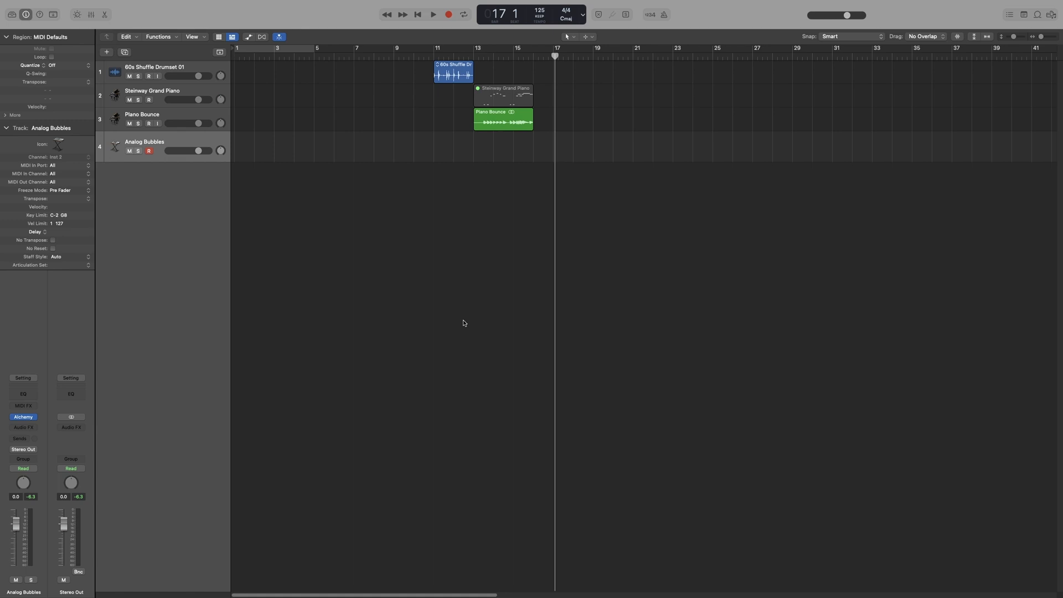
{"action": "mouse_move", "coordinate": [490, 351]}
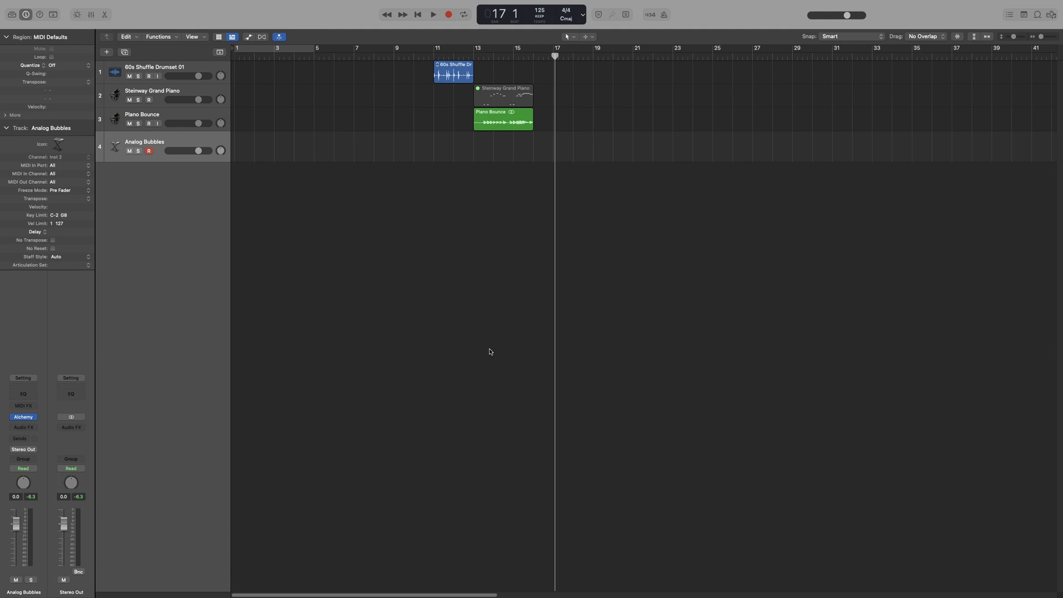
{"action": "mouse_move", "coordinate": [444, 370]}
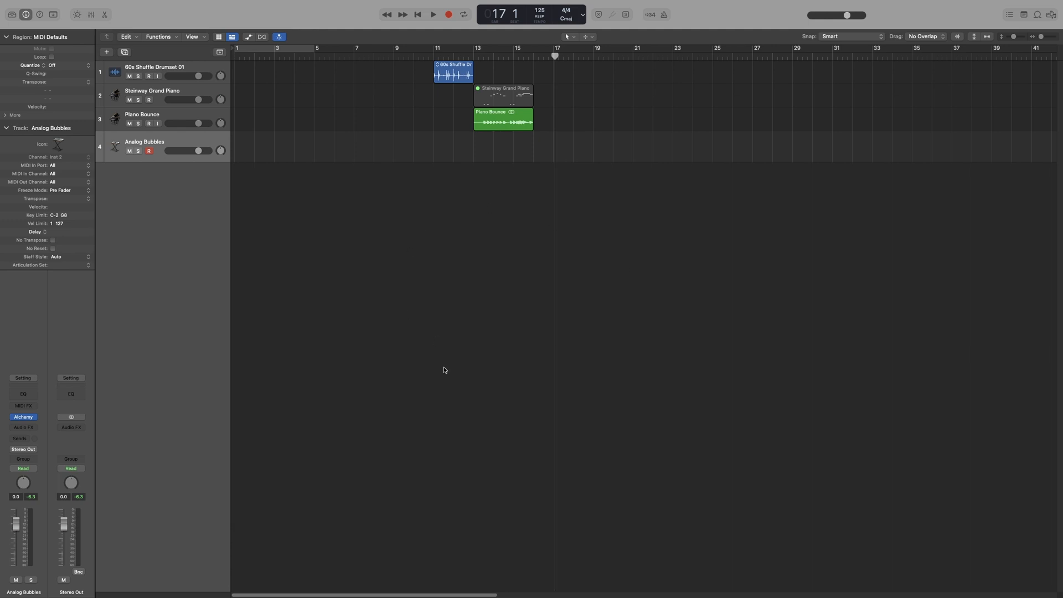
{"action": "mouse_move", "coordinate": [476, 388]}
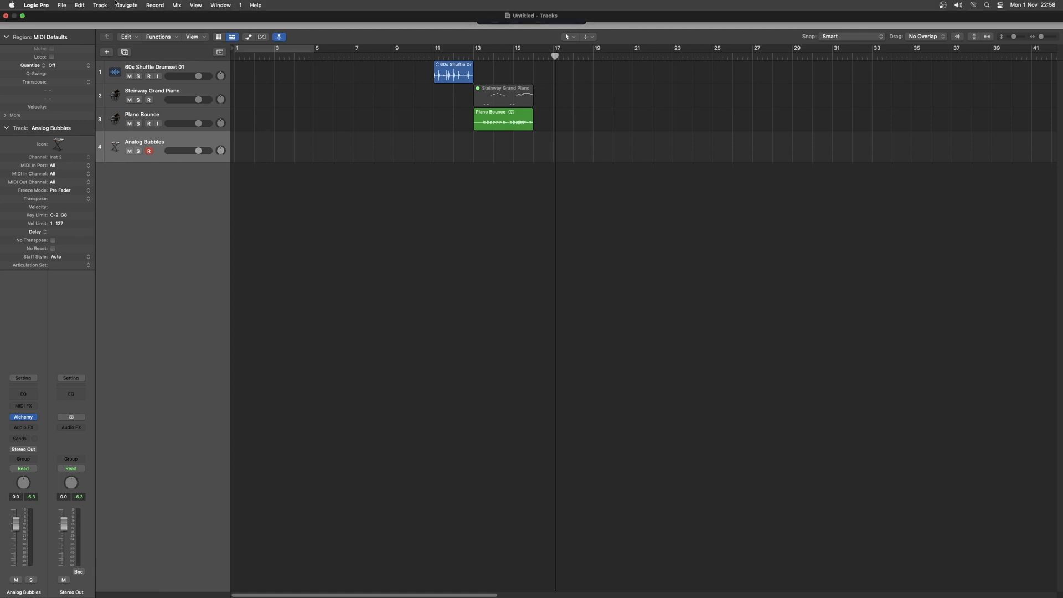
- Open Save As, choose Desktop as the location, and name the project 'Package'
{"action": "left_click", "coordinate": [61, 6]}
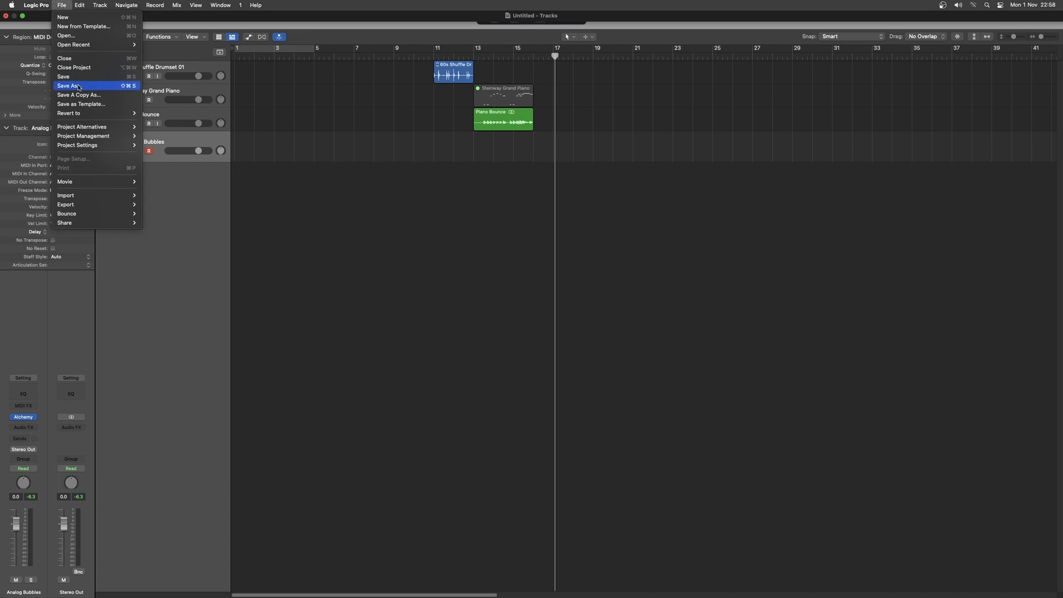
{"action": "mouse_move", "coordinate": [75, 77]}
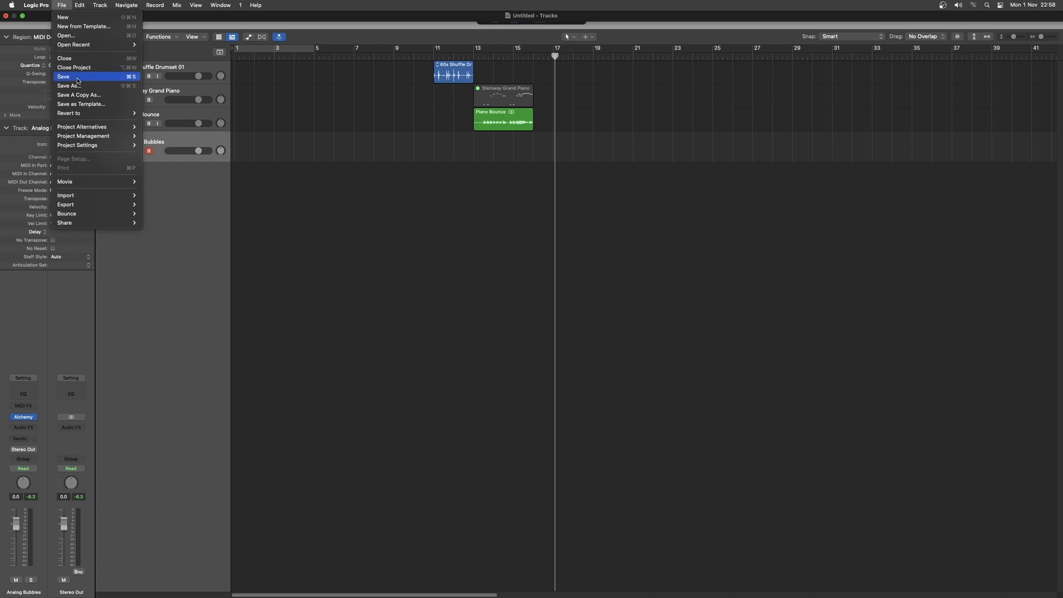
{"action": "left_click", "coordinate": [64, 76]}
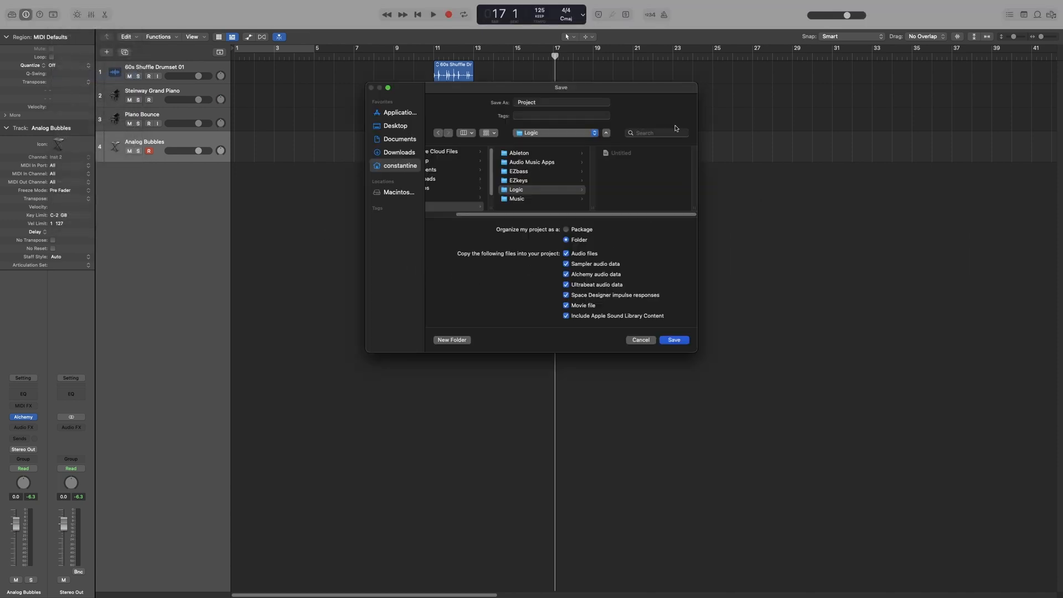
{"action": "left_click", "coordinate": [396, 125]}
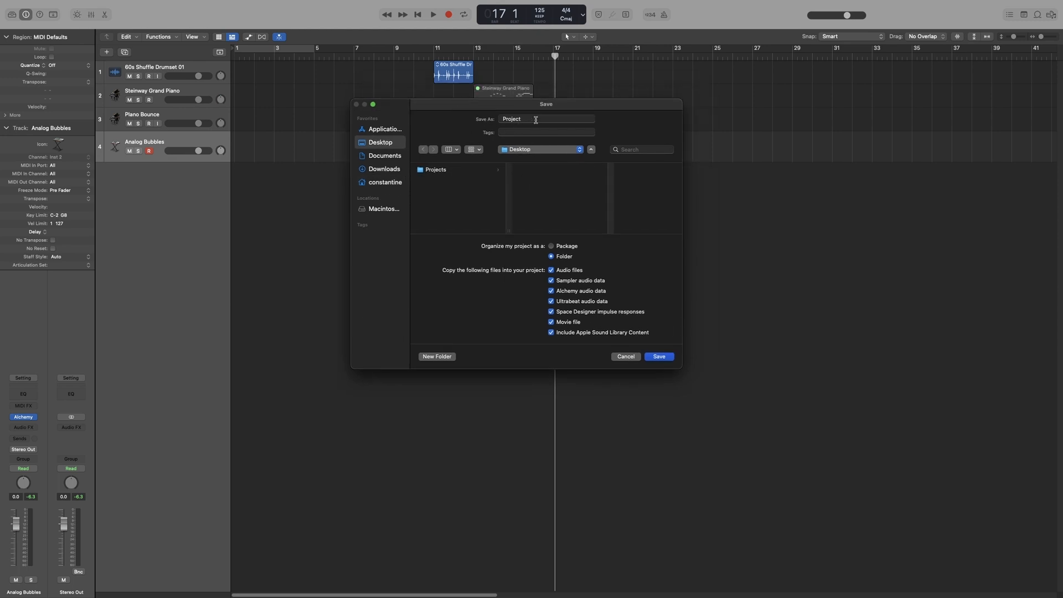
{"action": "left_click", "coordinate": [546, 118]}
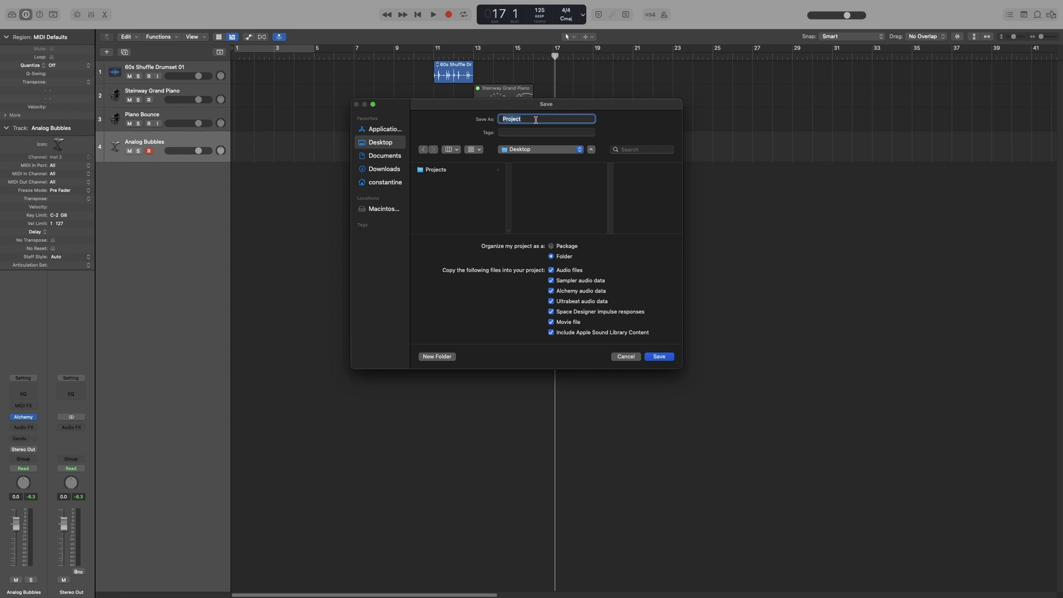
{"action": "type", "text": "P"}
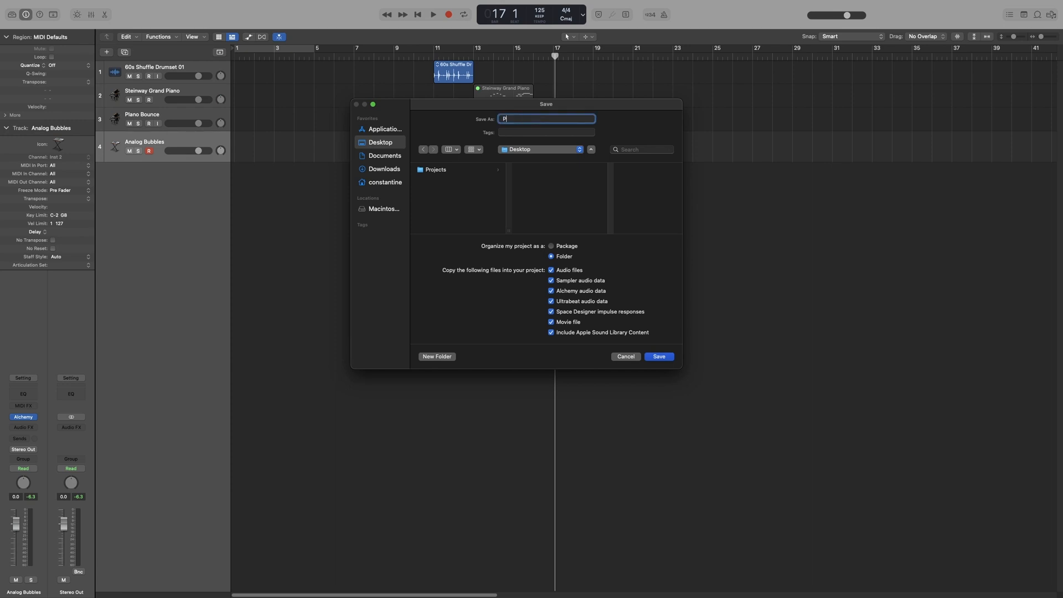
{"action": "type", "text": "ackage"}
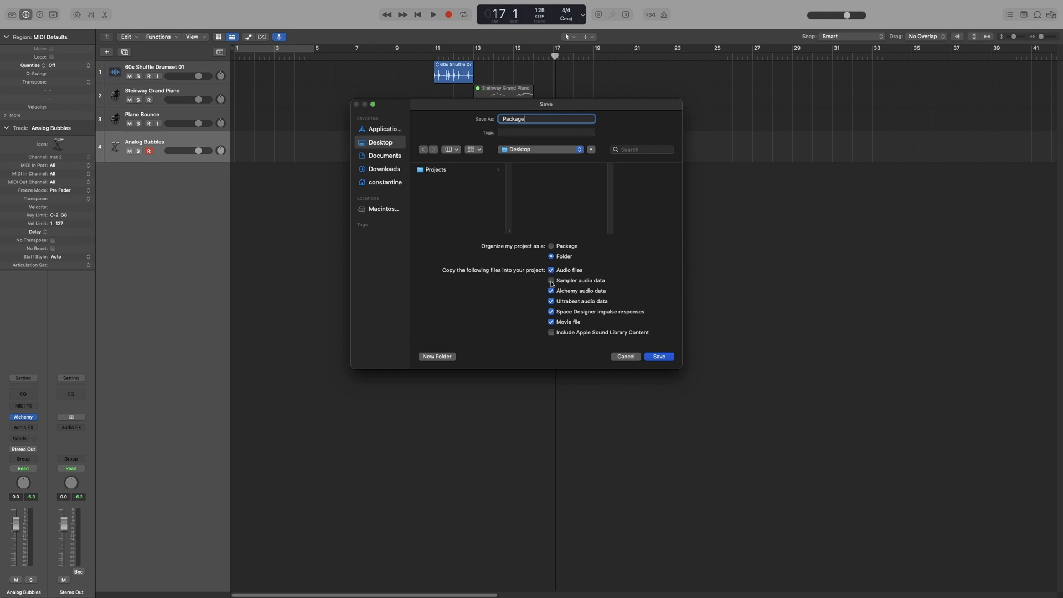
{"action": "left_click", "coordinate": [551, 280]}
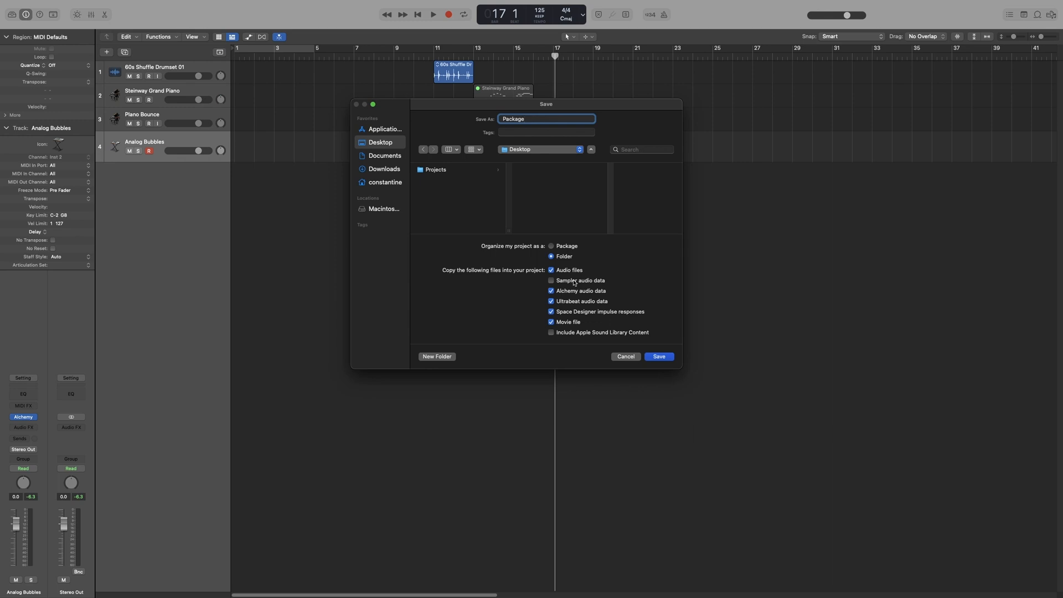
{"action": "left_click", "coordinate": [550, 280]}
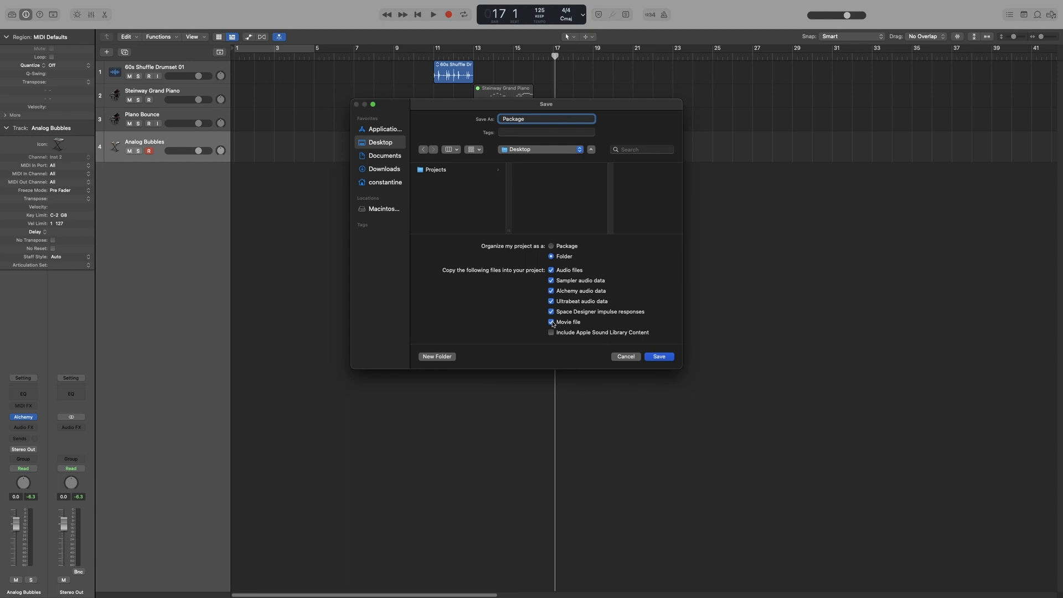
{"action": "left_click", "coordinate": [552, 332]}
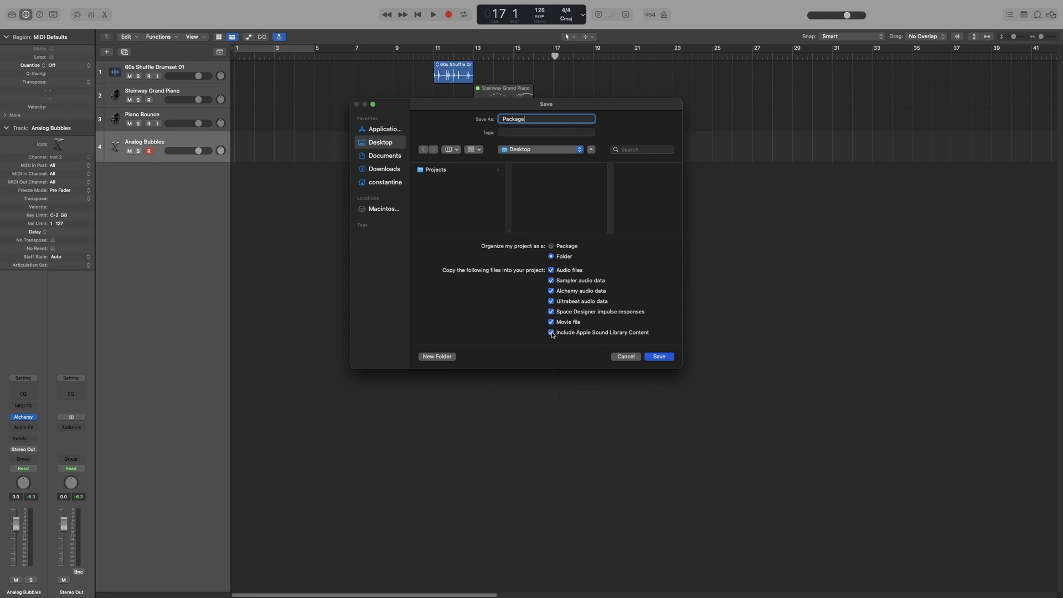
{"action": "left_click", "coordinate": [550, 332]}
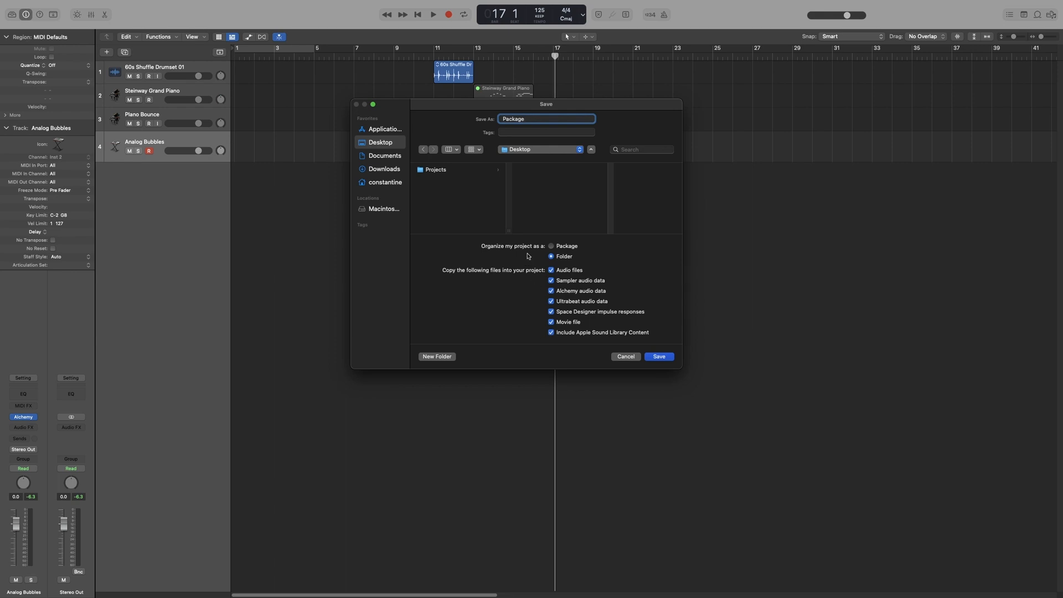
{"action": "mouse_move", "coordinate": [535, 254]}
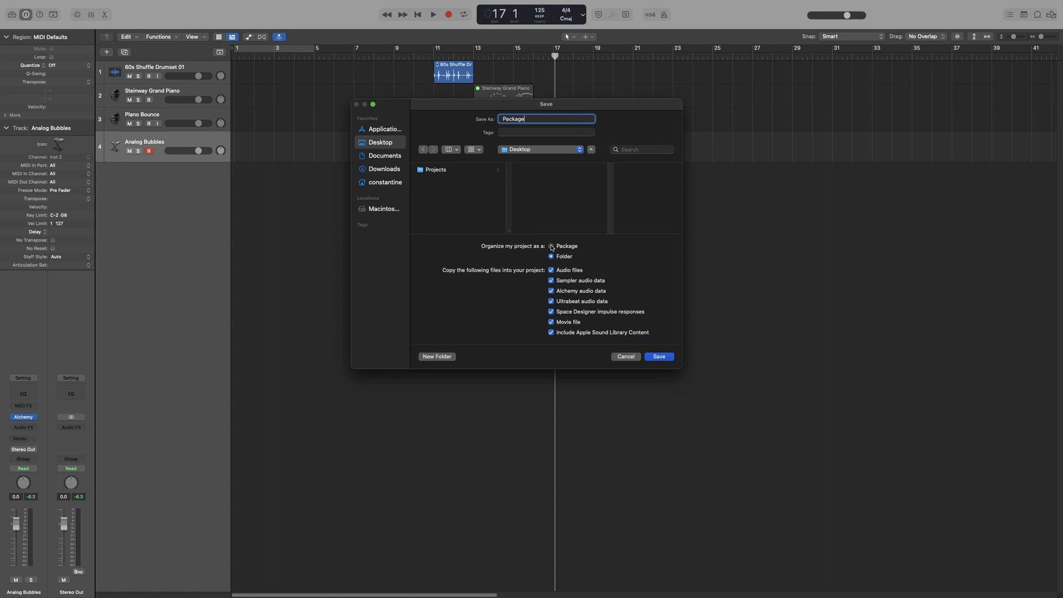
- Compare Package and Folder organisation, settle on Package, and save
{"action": "left_click", "coordinate": [551, 246]}
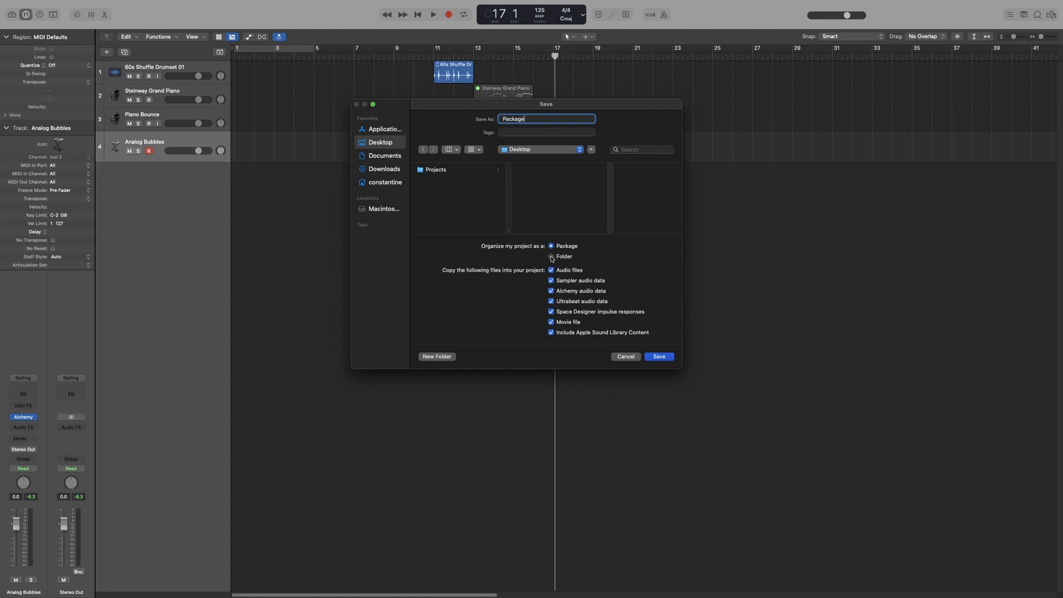
{"action": "left_click", "coordinate": [551, 257]}
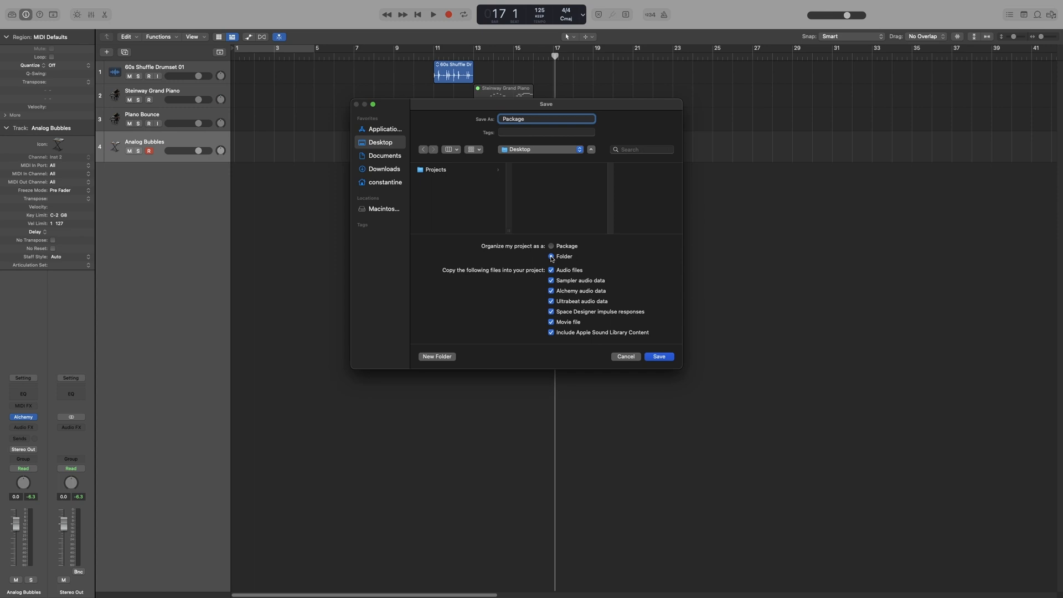
{"action": "left_click", "coordinate": [550, 257]}
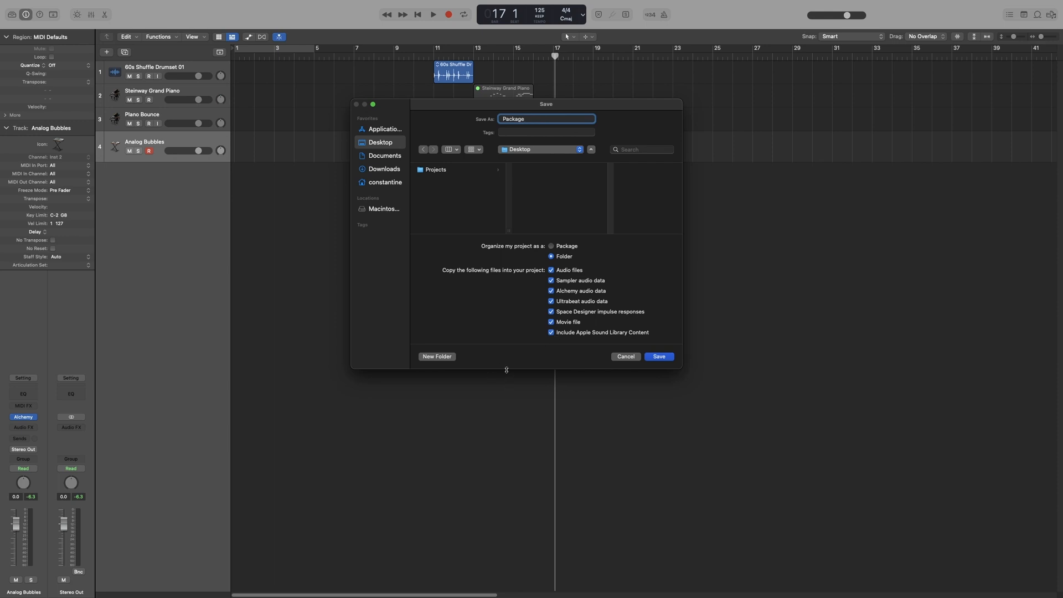
{"action": "mouse_move", "coordinate": [581, 366]}
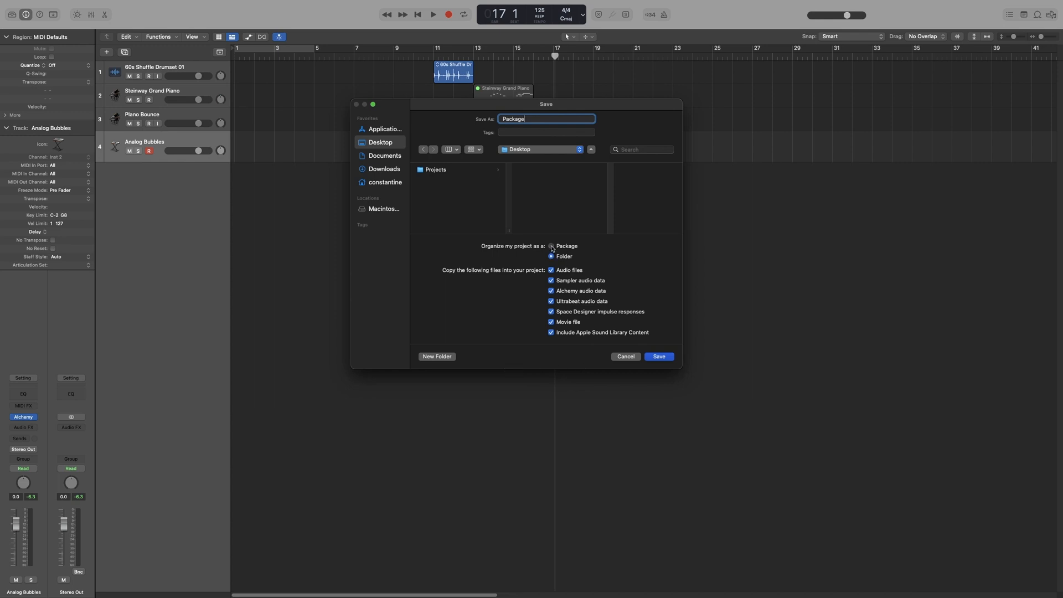
{"action": "left_click", "coordinate": [552, 246]}
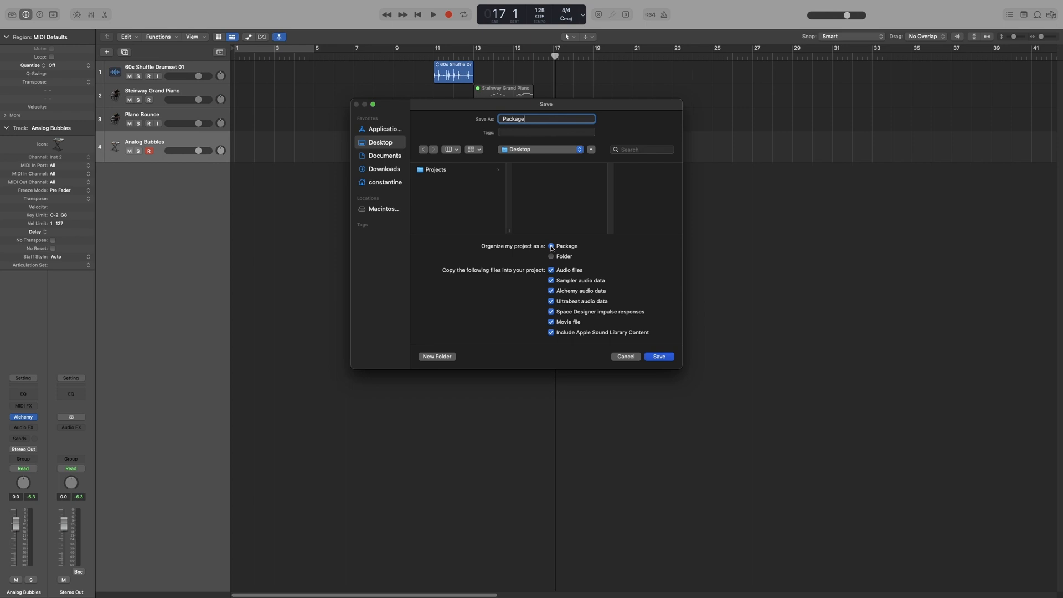
{"action": "left_click", "coordinate": [550, 246]}
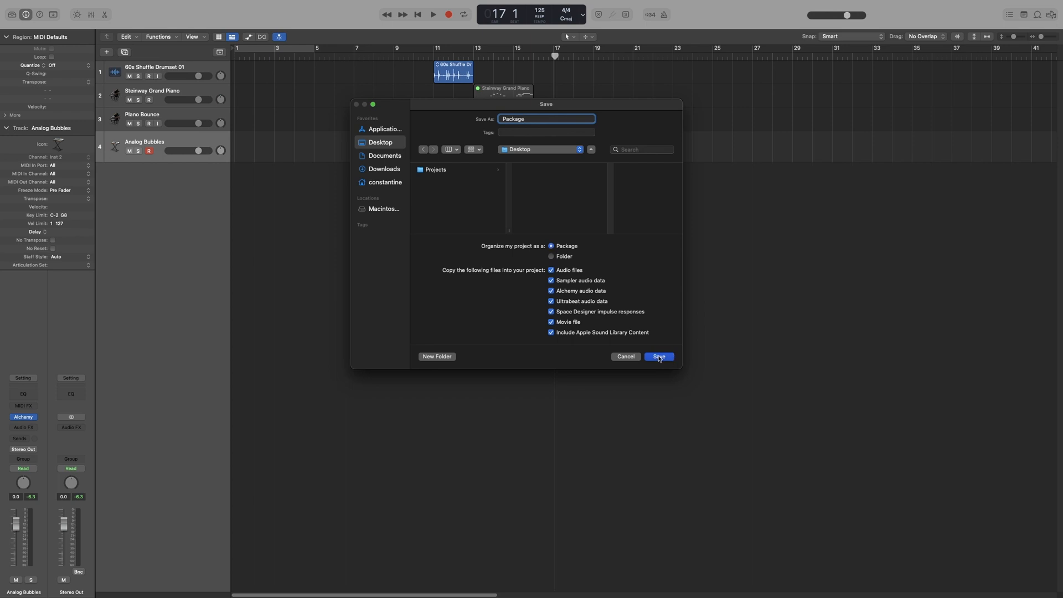
{"action": "left_click", "coordinate": [657, 356]}
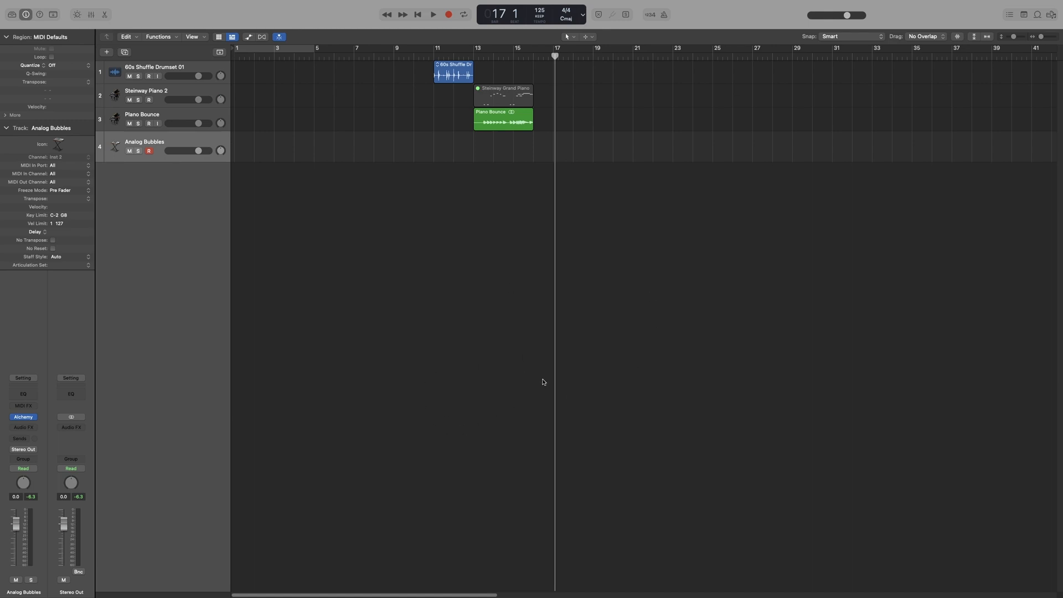
{"action": "mouse_move", "coordinate": [458, 404]}
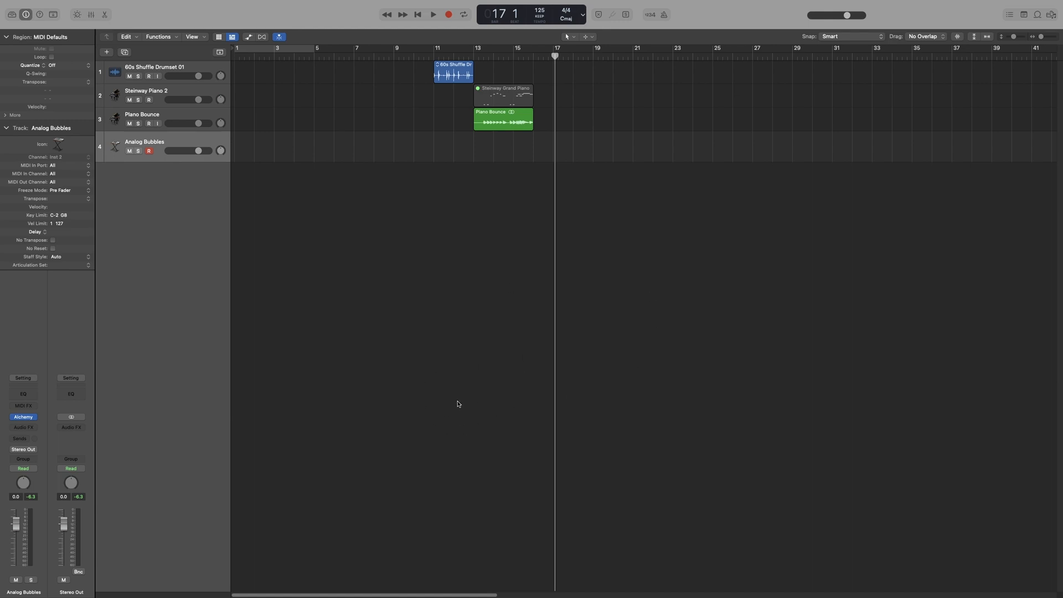
{"action": "mouse_move", "coordinate": [461, 394]}
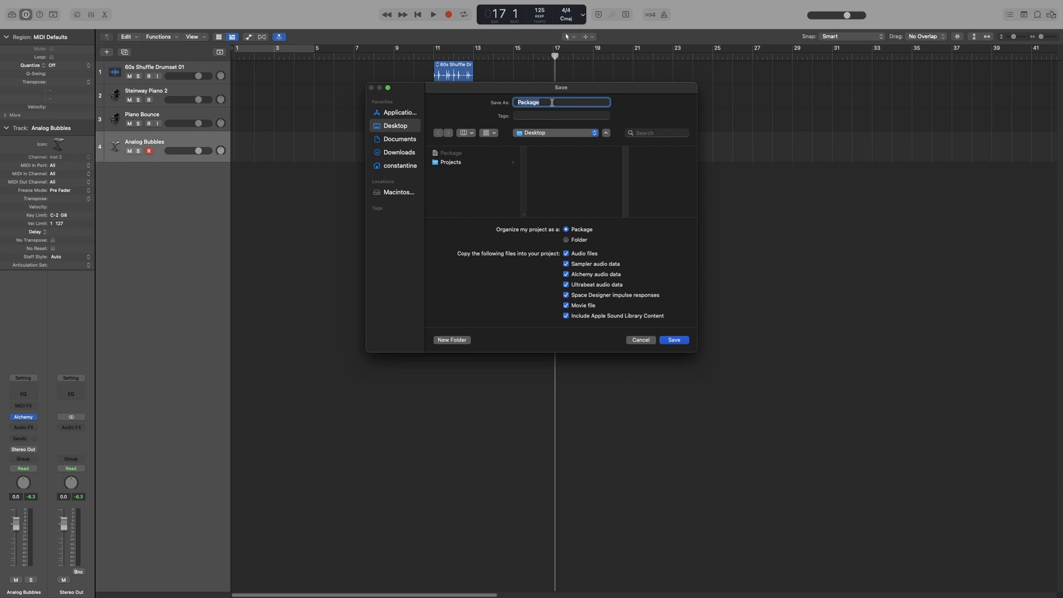
- Name the copy 'Folder', choose Folder organisation, and save
{"action": "type", "text": "F"}
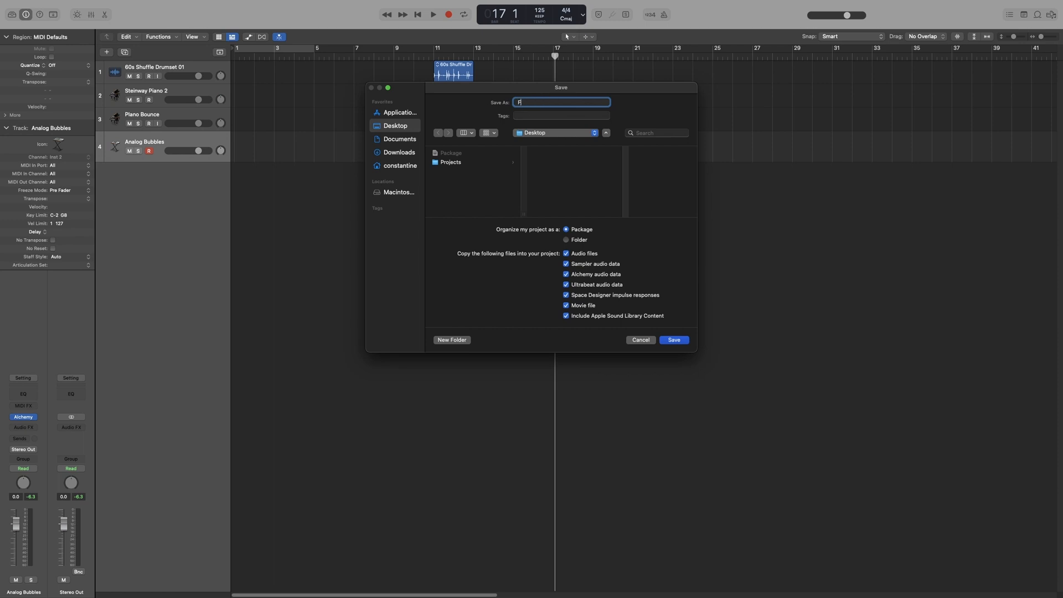
{"action": "type", "text": "older"}
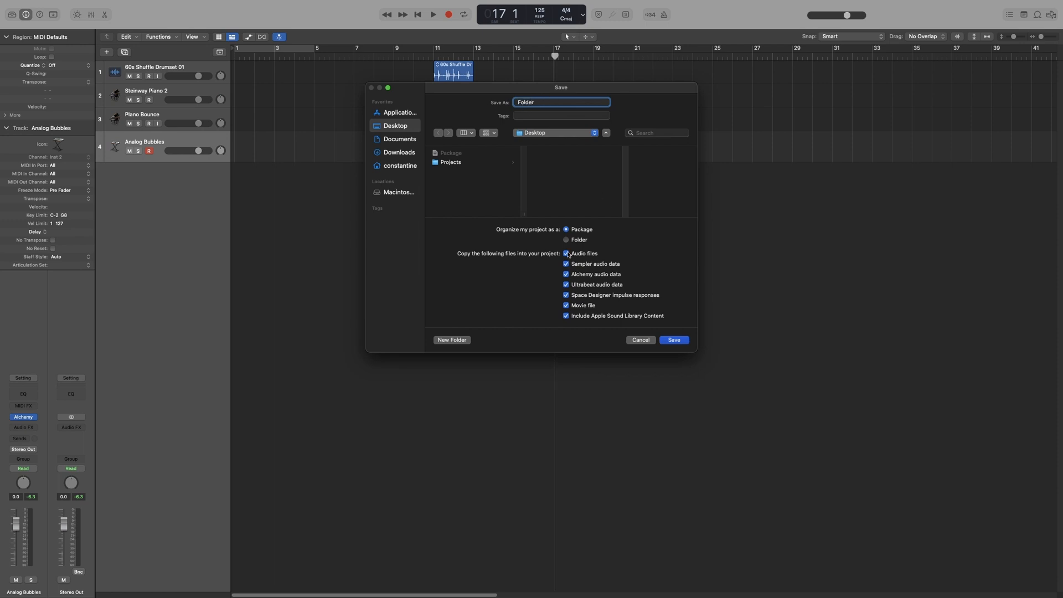
{"action": "left_click", "coordinate": [567, 239]}
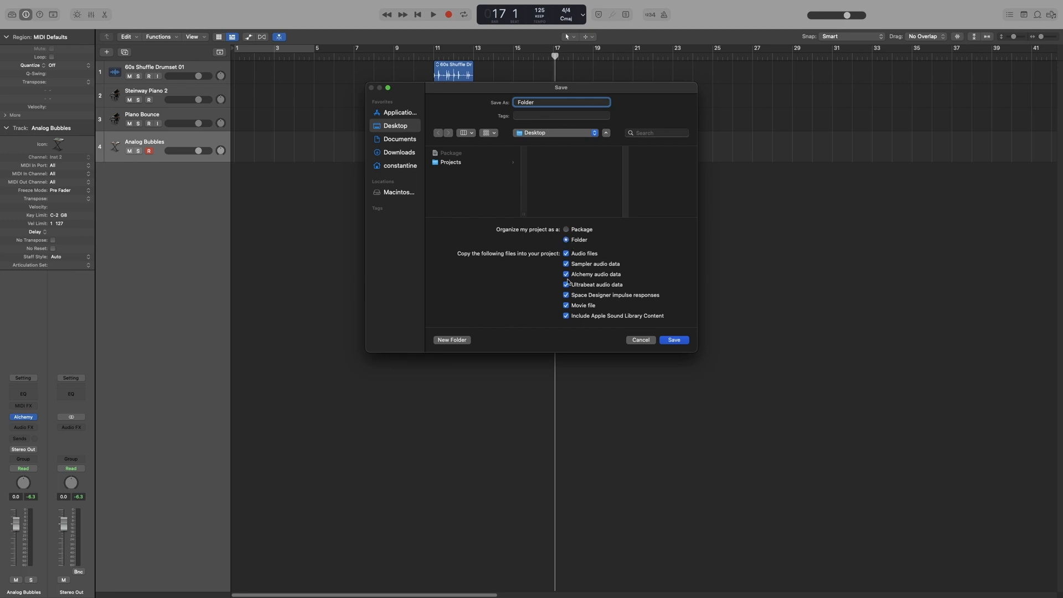
{"action": "left_click", "coordinate": [673, 340]}
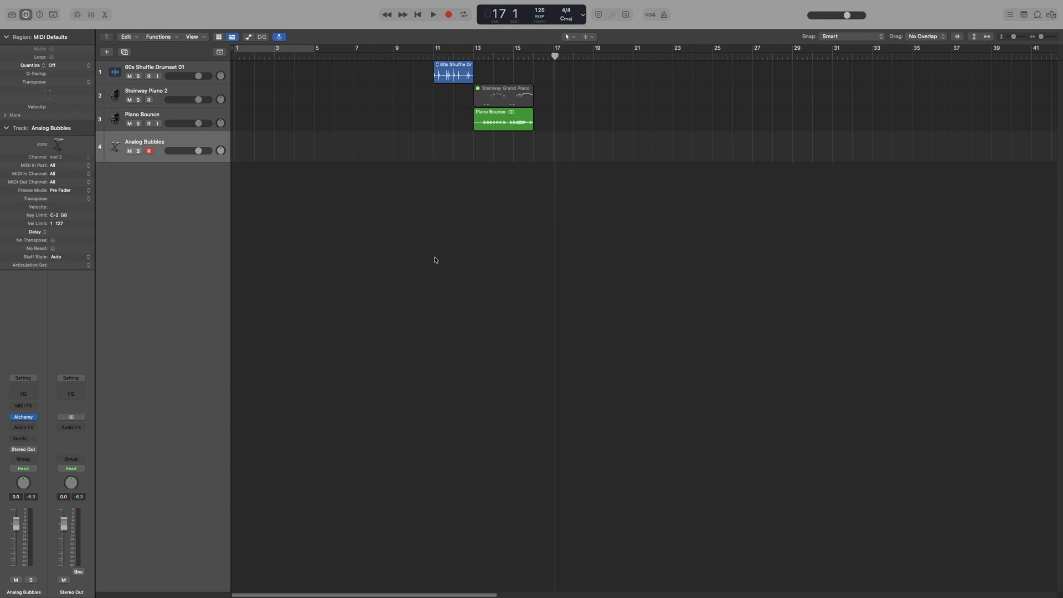
{"action": "mouse_move", "coordinate": [436, 262]}
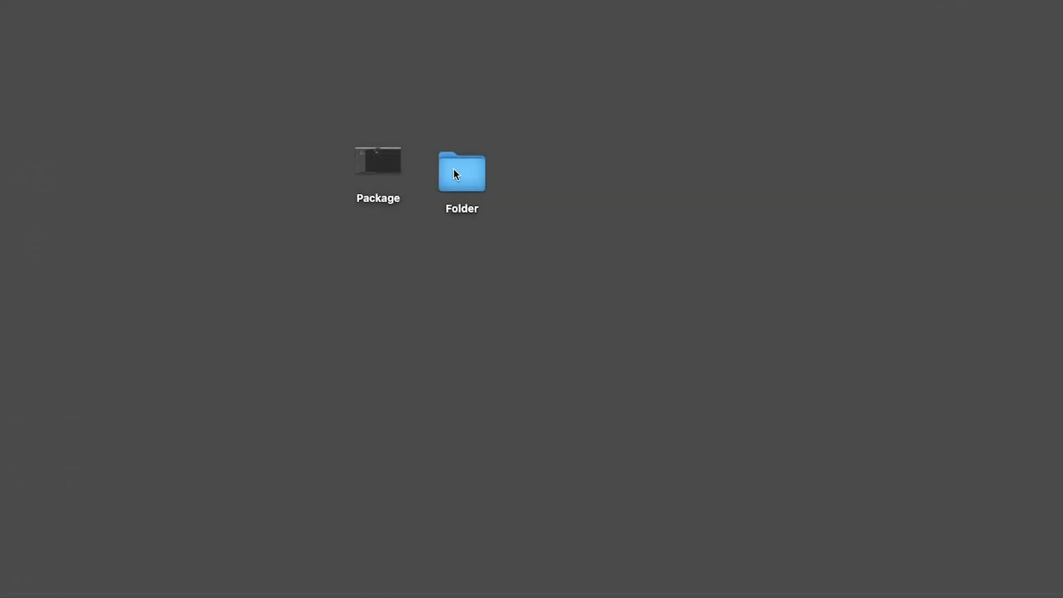
- Open the Desktop 'Folder' folder and select the Folder project file inside
{"action": "left_click", "coordinate": [462, 173]}
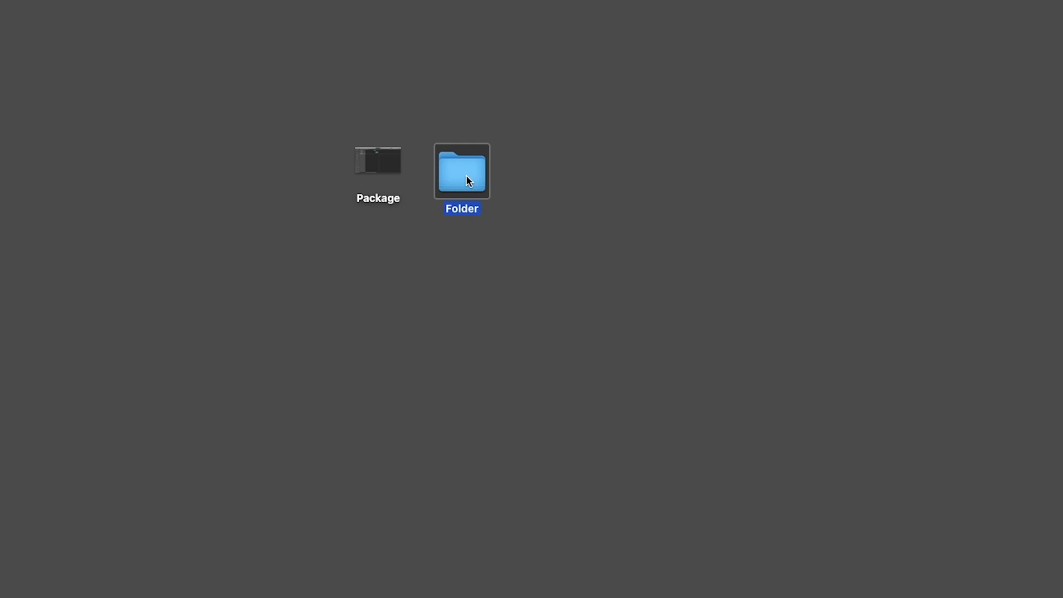
{"action": "double_click", "coordinate": [461, 171]}
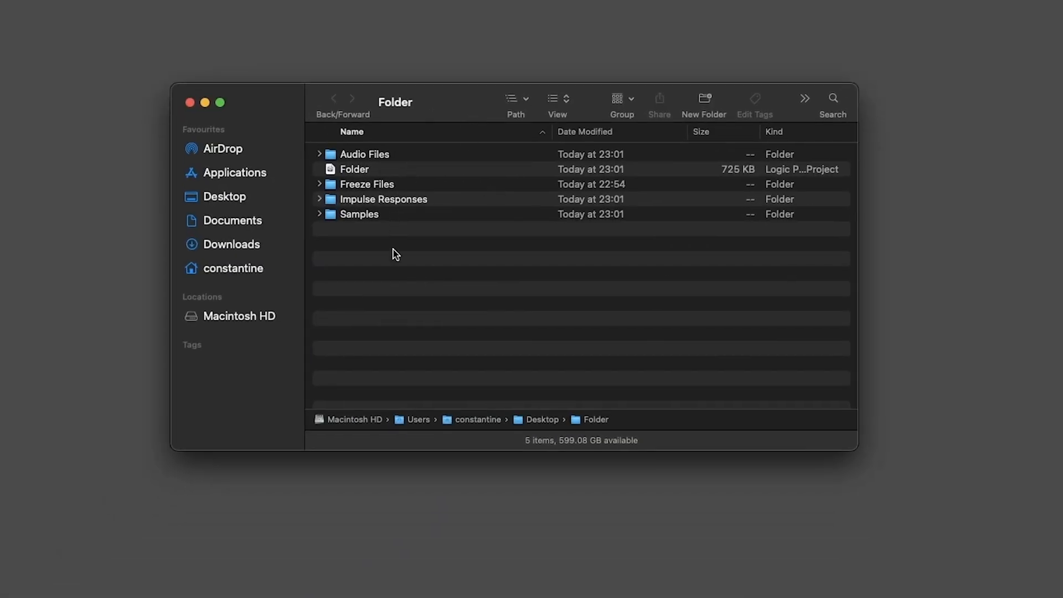
{"action": "left_click", "coordinate": [354, 169]}
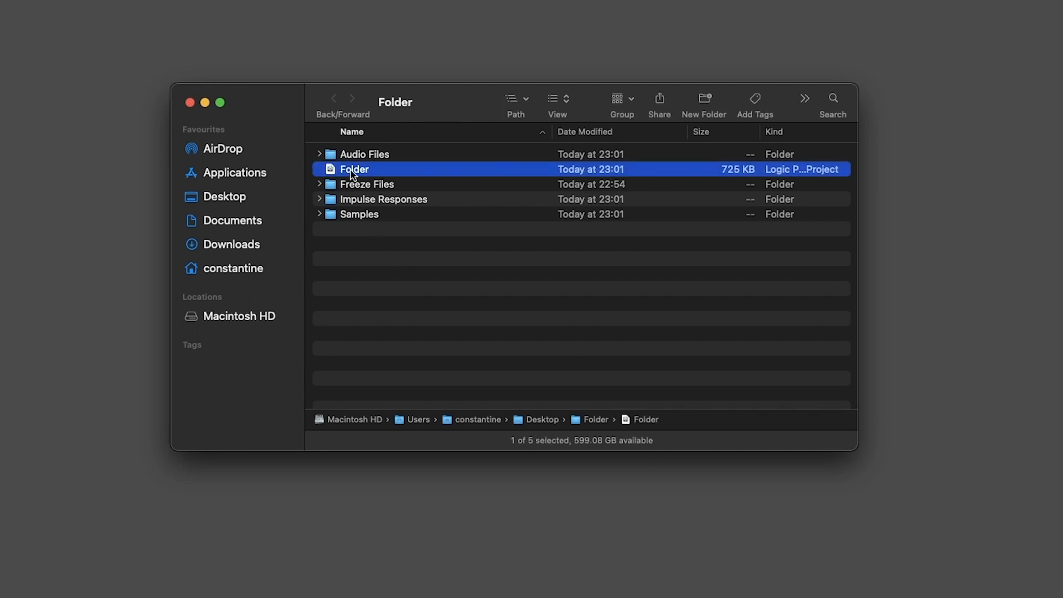
{"action": "mouse_move", "coordinate": [385, 178]}
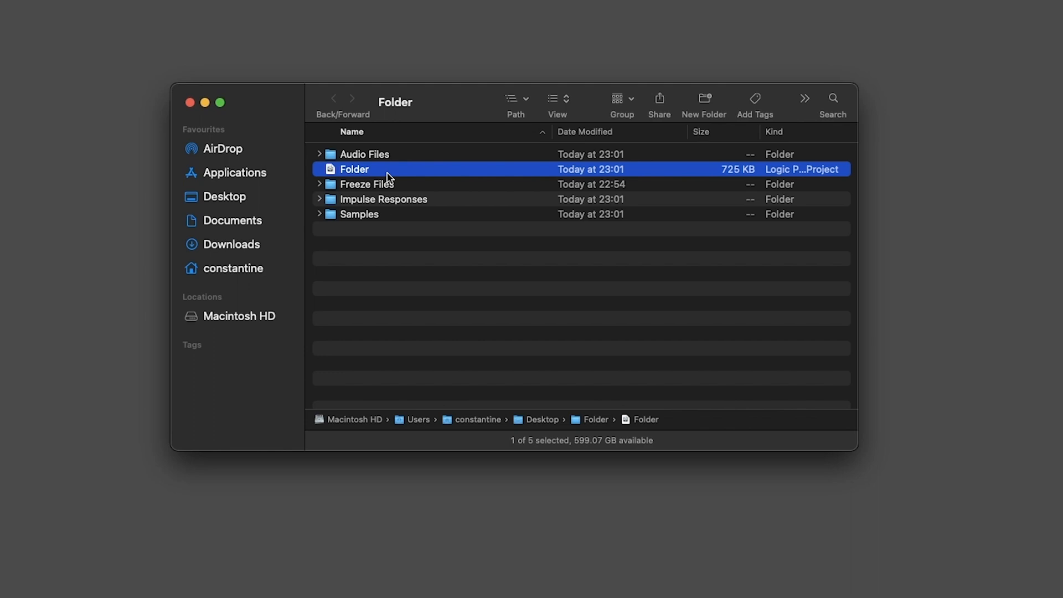
{"action": "mouse_move", "coordinate": [379, 286]}
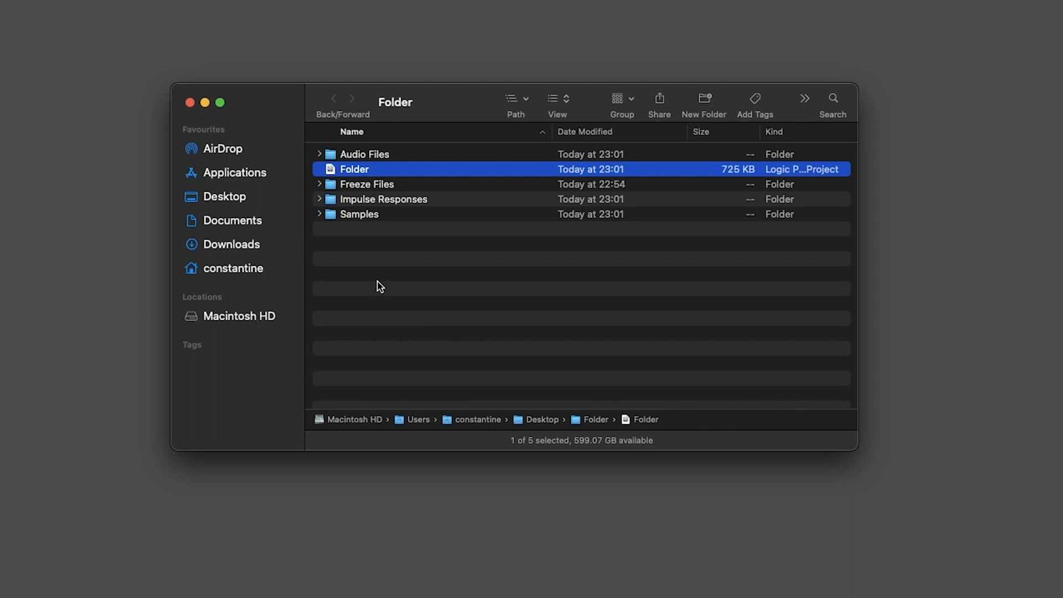
{"action": "mouse_move", "coordinate": [422, 222]}
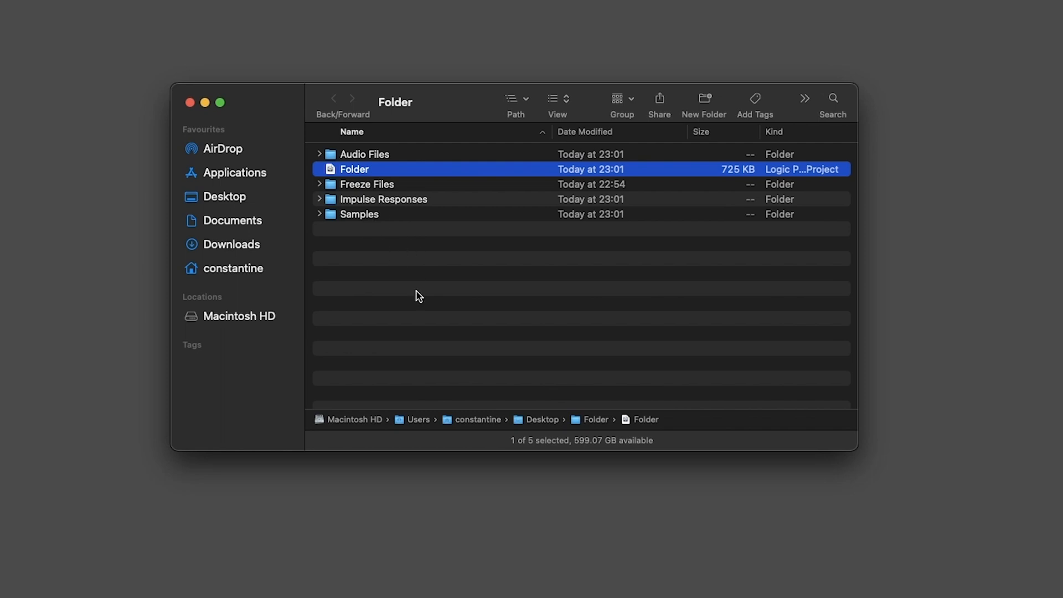
{"action": "mouse_move", "coordinate": [371, 271]}
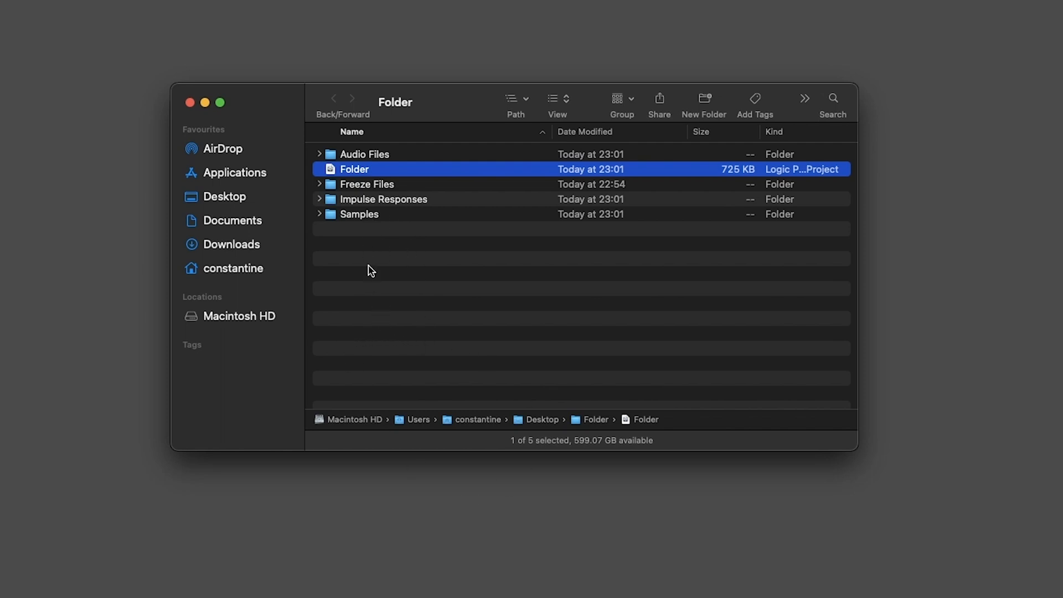
{"action": "mouse_move", "coordinate": [191, 110]}
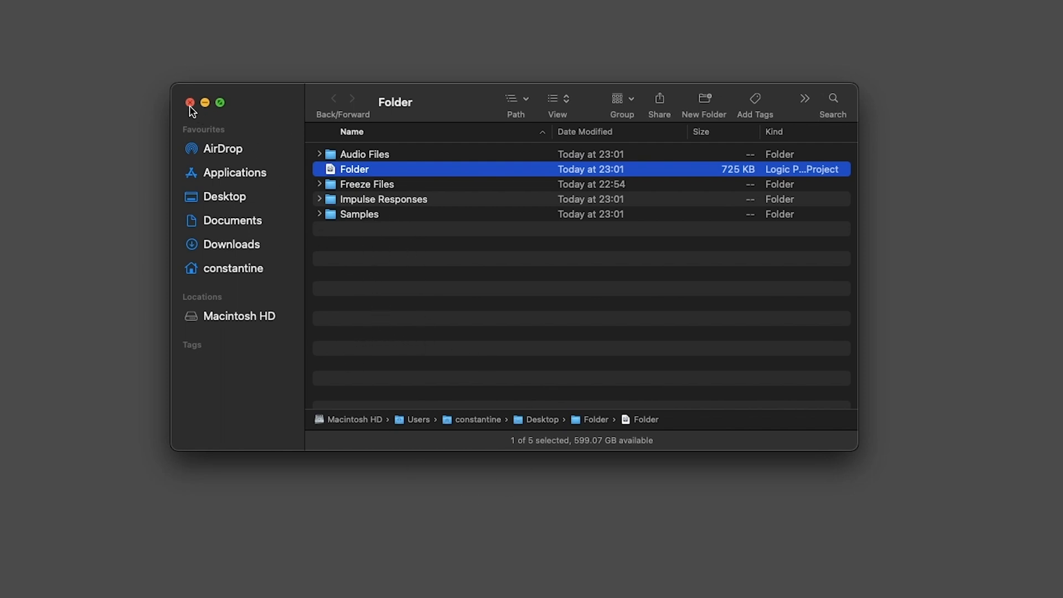
- Close the Folder window, show the Package project's contents, and open its Media folder
{"action": "left_click", "coordinate": [191, 103]}
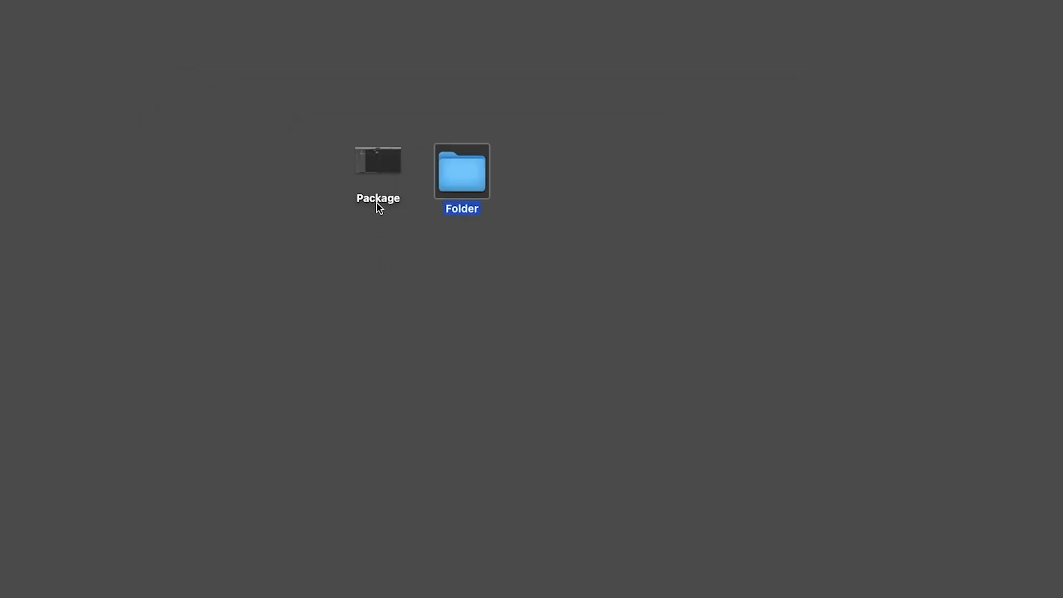
{"action": "left_click", "coordinate": [378, 166]}
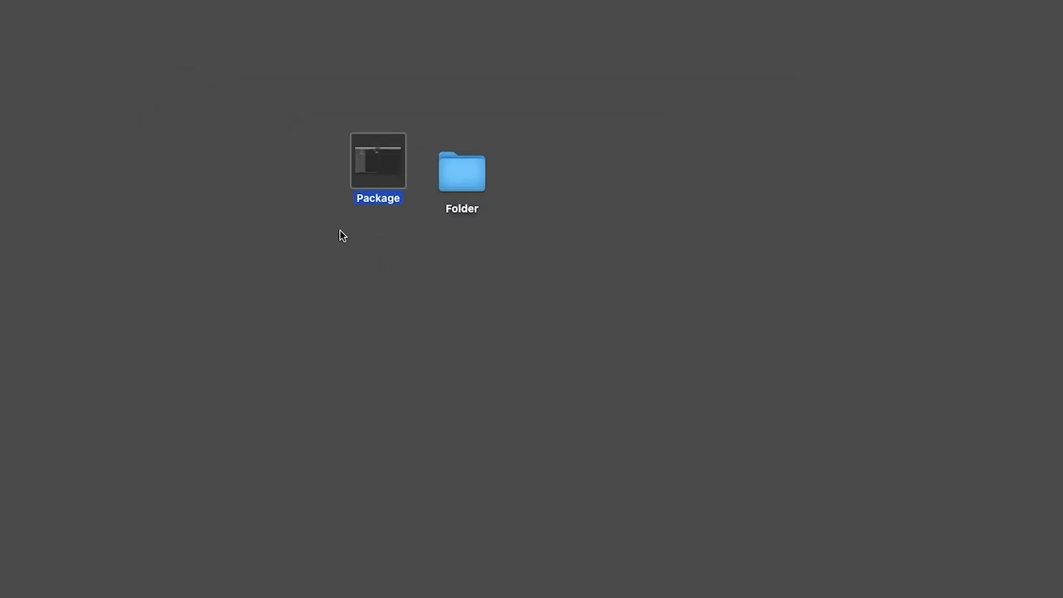
{"action": "mouse_move", "coordinate": [405, 184]}
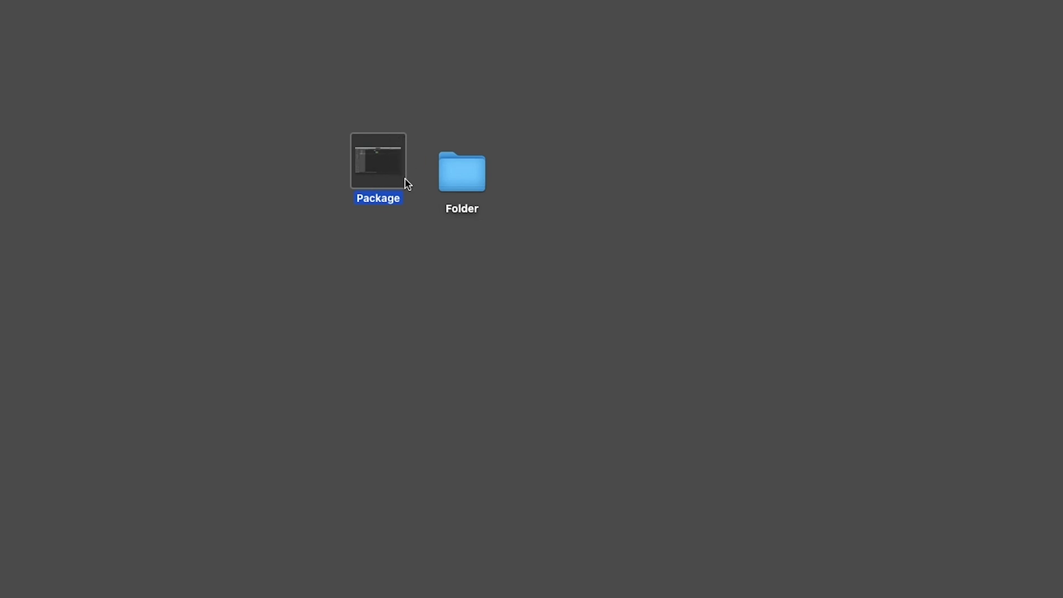
{"action": "mouse_move", "coordinate": [399, 181]}
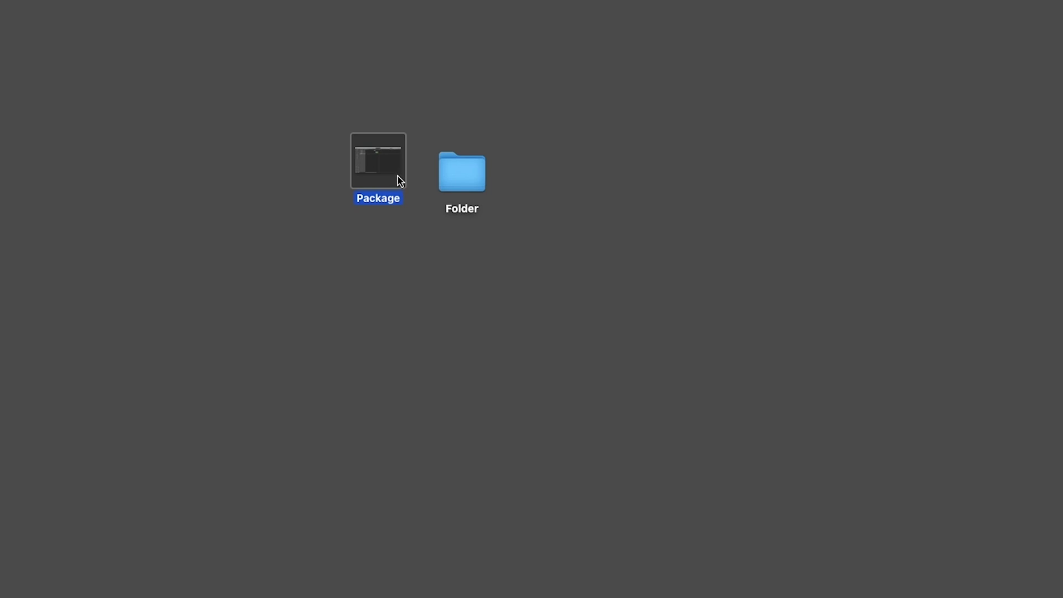
{"action": "mouse_move", "coordinate": [385, 173]}
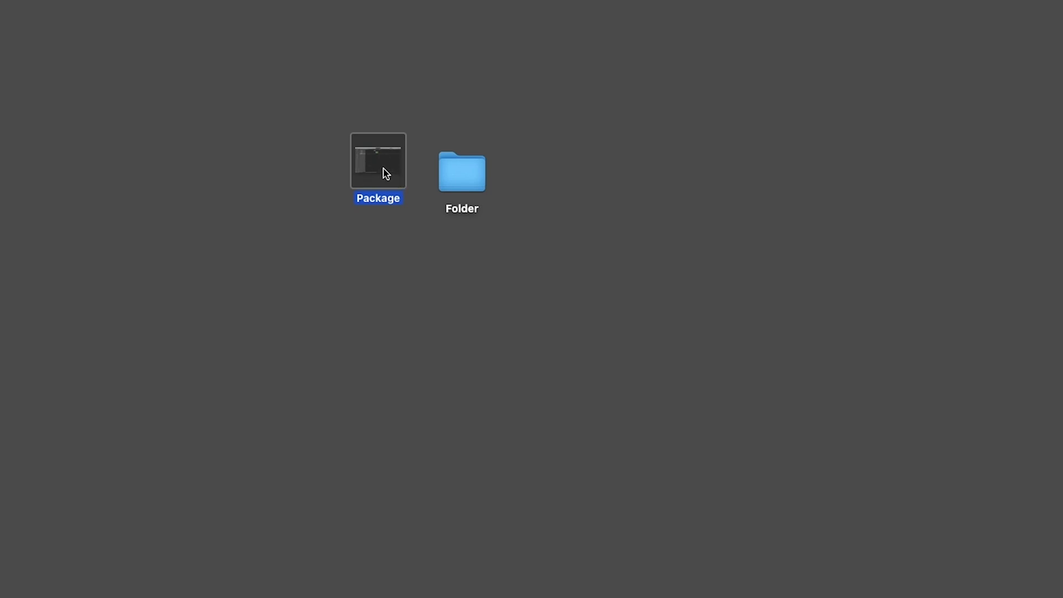
{"action": "right_click", "coordinate": [378, 160]}
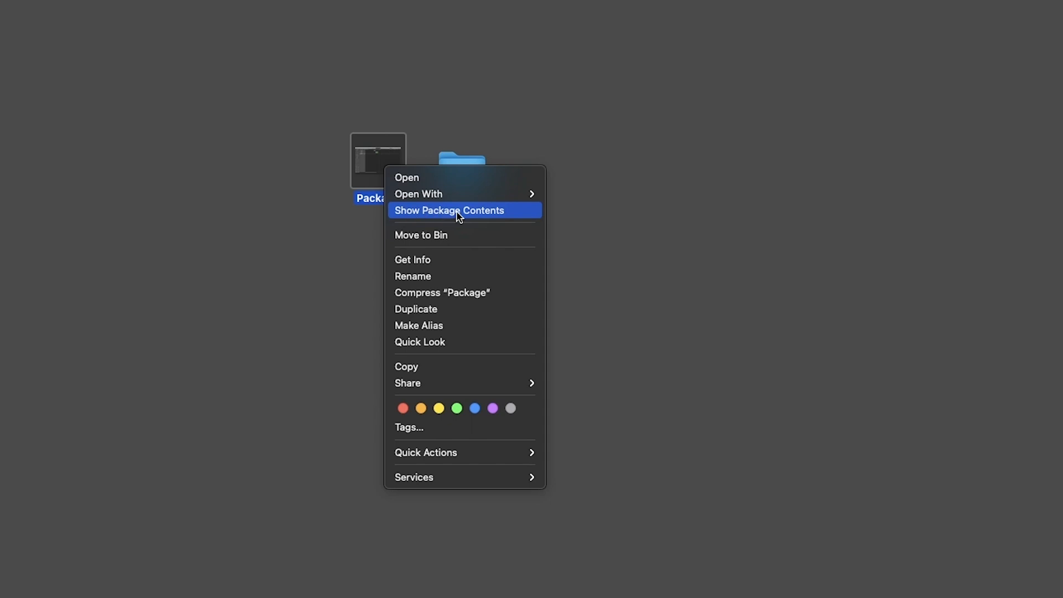
{"action": "left_click", "coordinate": [451, 211]}
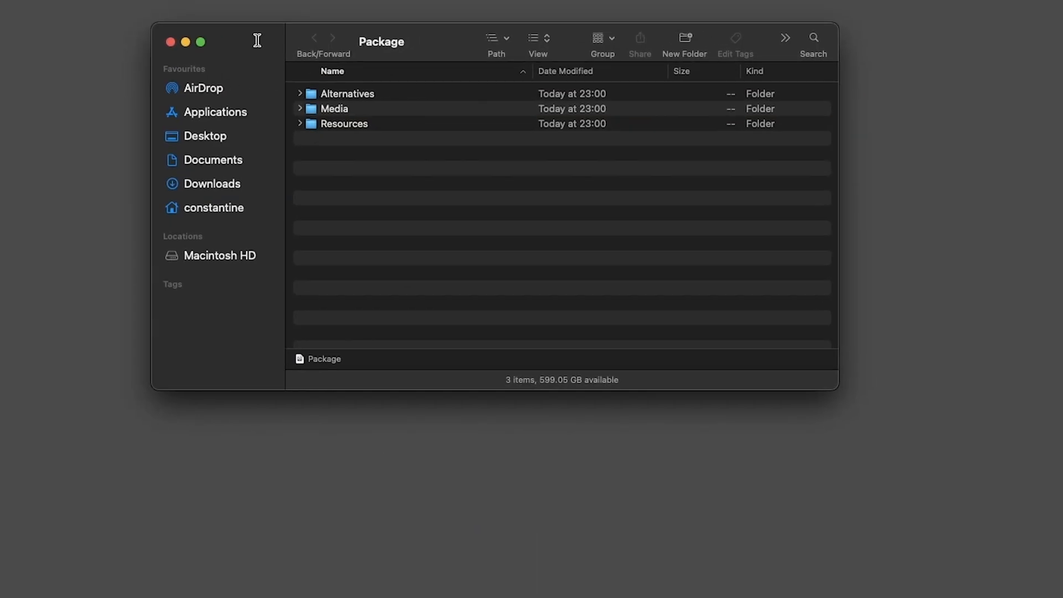
{"action": "mouse_move", "coordinate": [435, 141]}
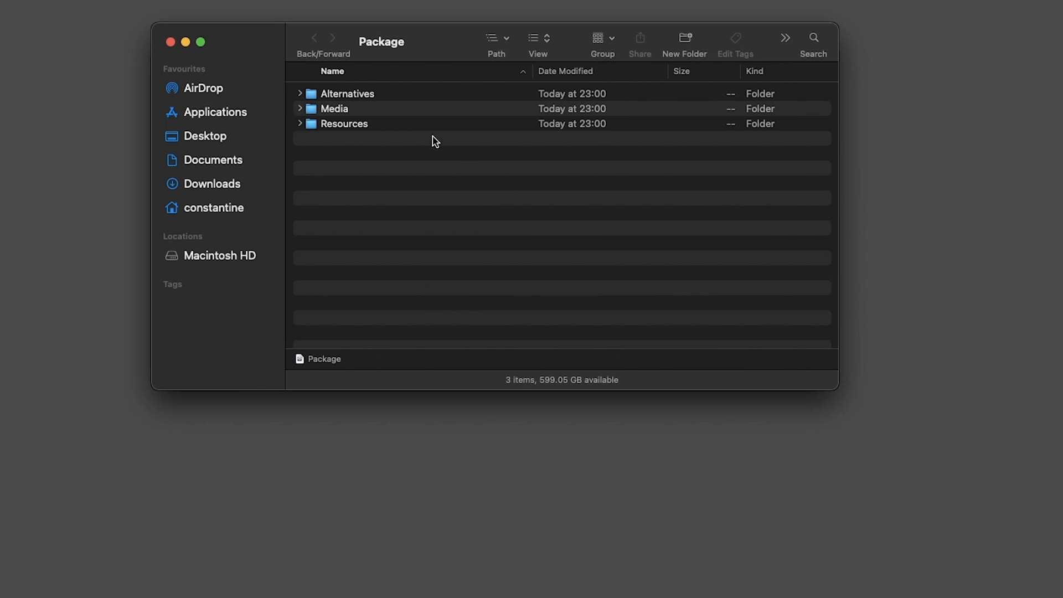
{"action": "mouse_move", "coordinate": [338, 118]}
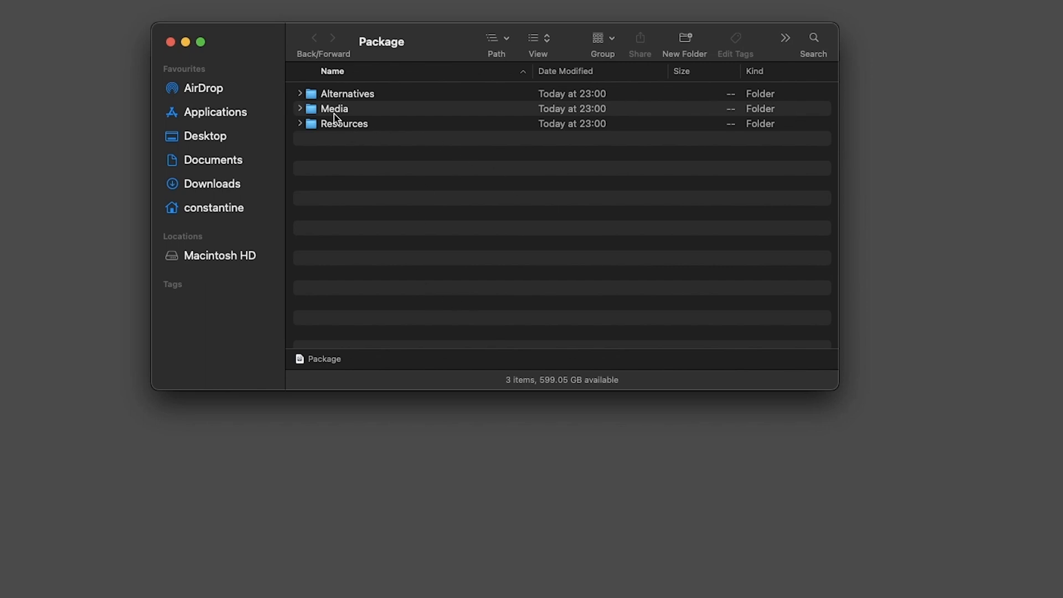
{"action": "double_click", "coordinate": [334, 109]}
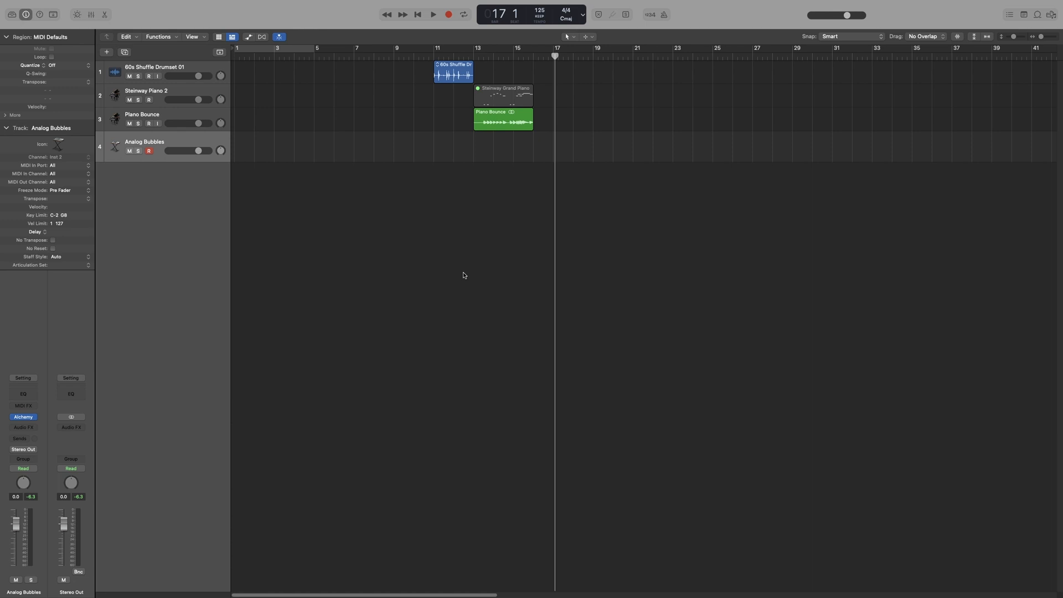
{"action": "mouse_move", "coordinate": [466, 263]}
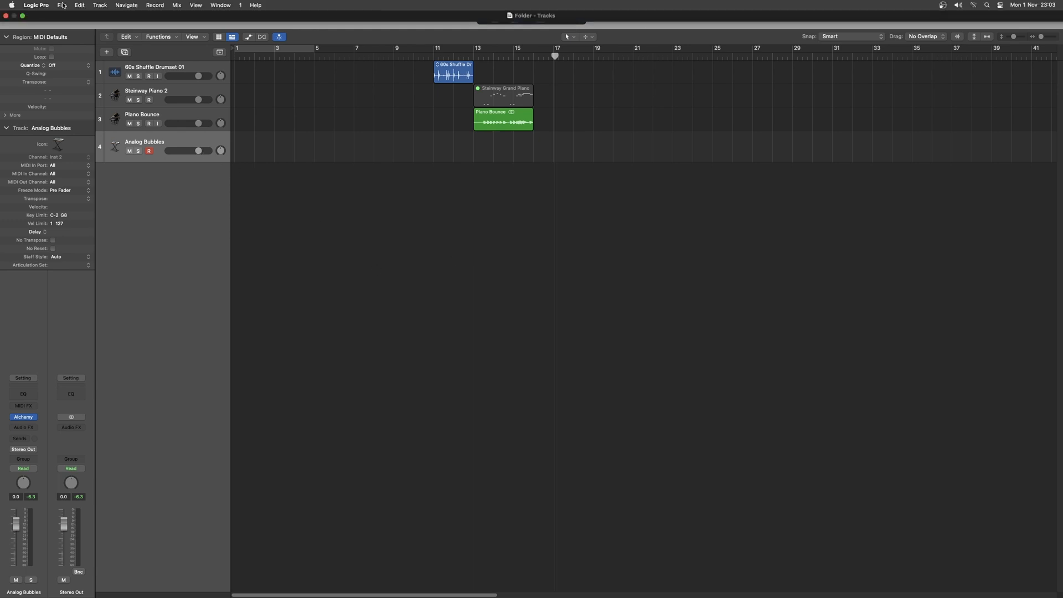
- In Project Settings > Assets, uncheck 'Copy audio files into project' and close the window
{"action": "left_click", "coordinate": [61, 5]}
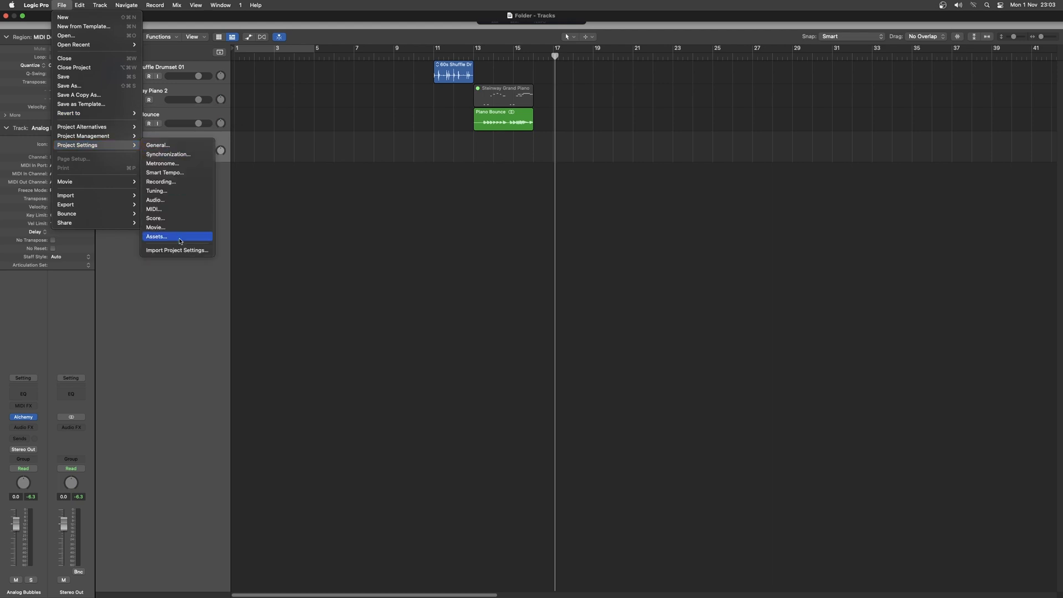
{"action": "left_click", "coordinate": [157, 237]}
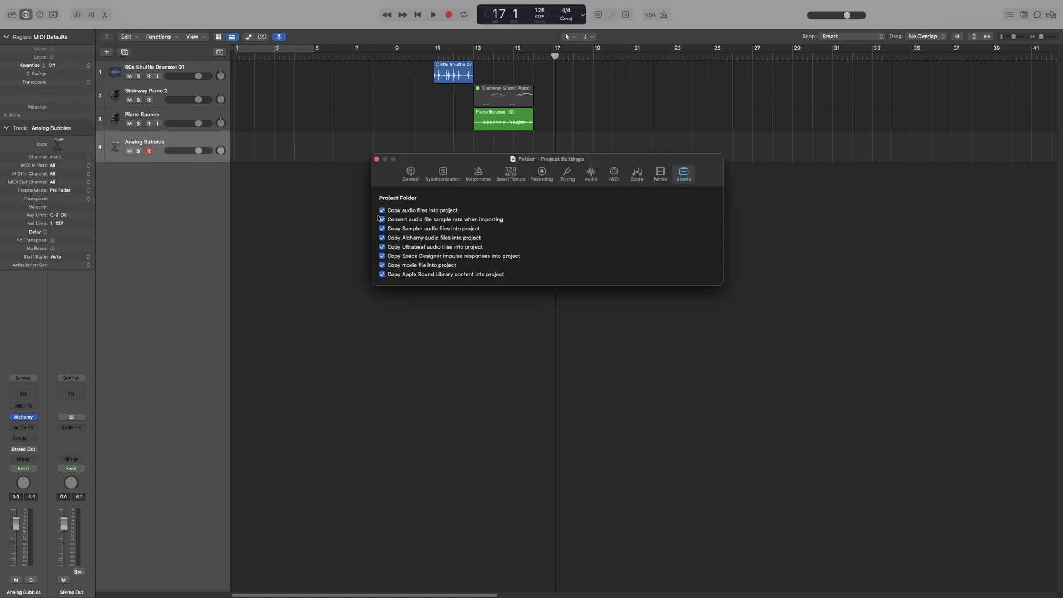
{"action": "left_click", "coordinate": [381, 209]}
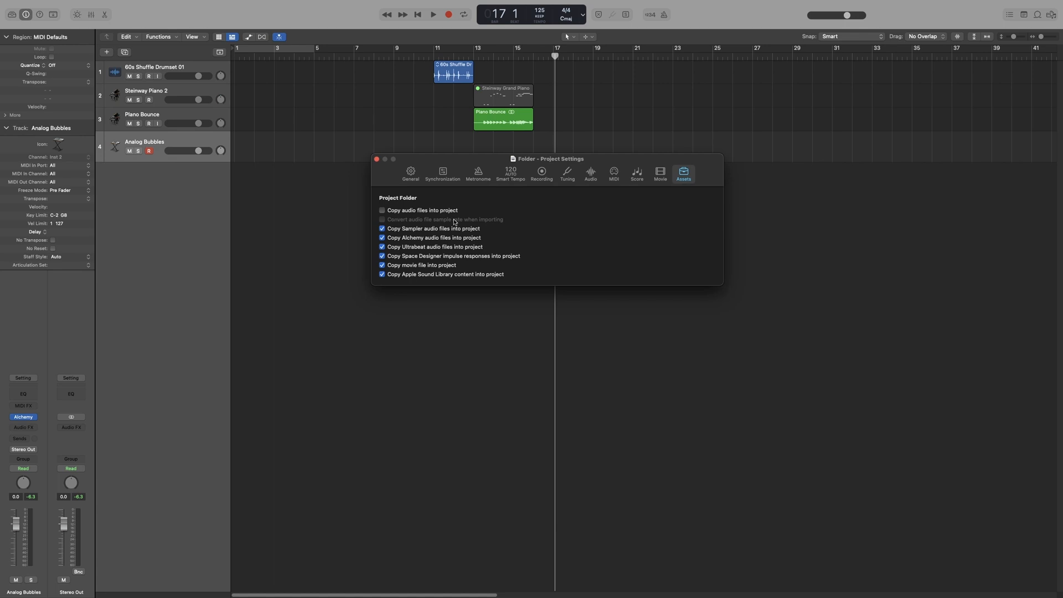
{"action": "mouse_move", "coordinate": [465, 222]}
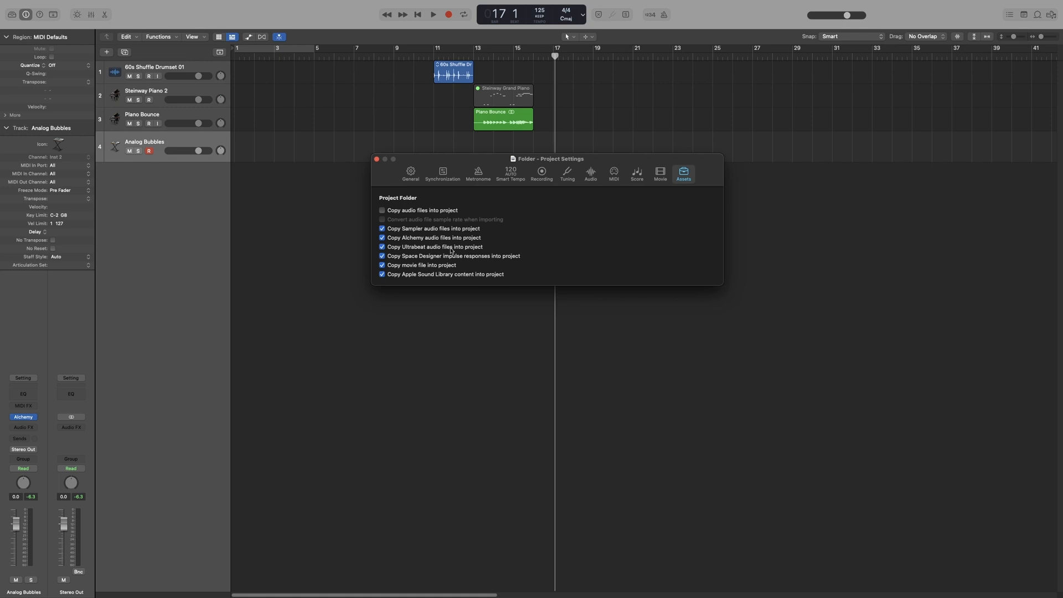
{"action": "mouse_move", "coordinate": [438, 260]}
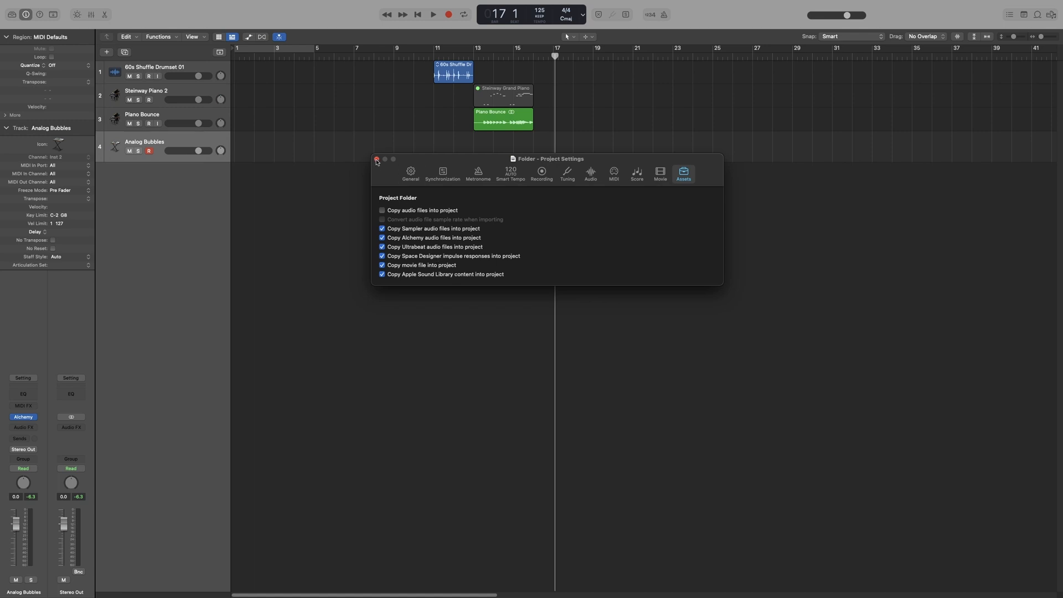
{"action": "left_click", "coordinate": [376, 159]}
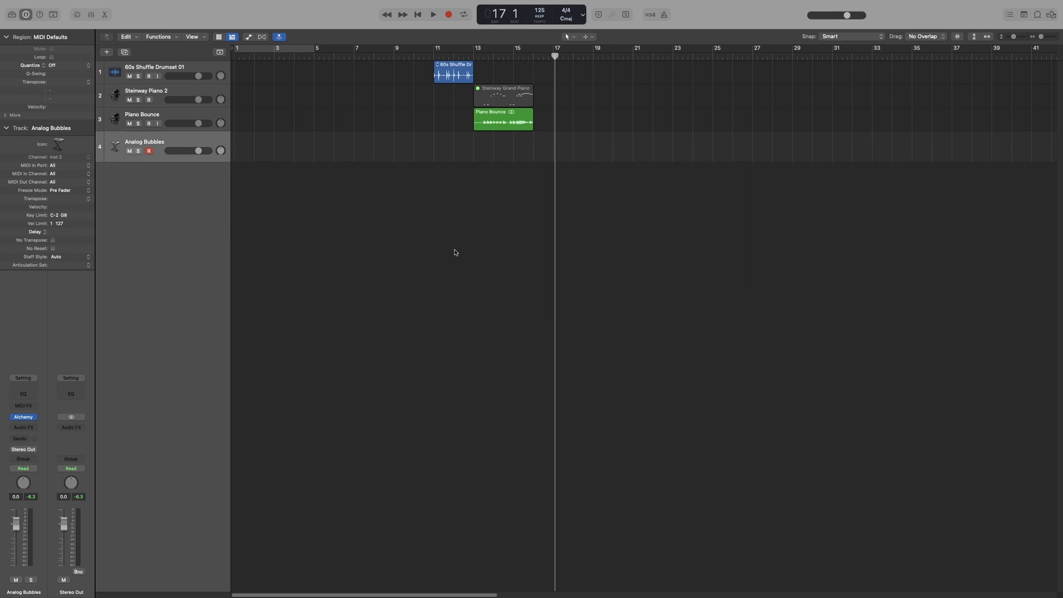
{"action": "mouse_move", "coordinate": [198, 53]}
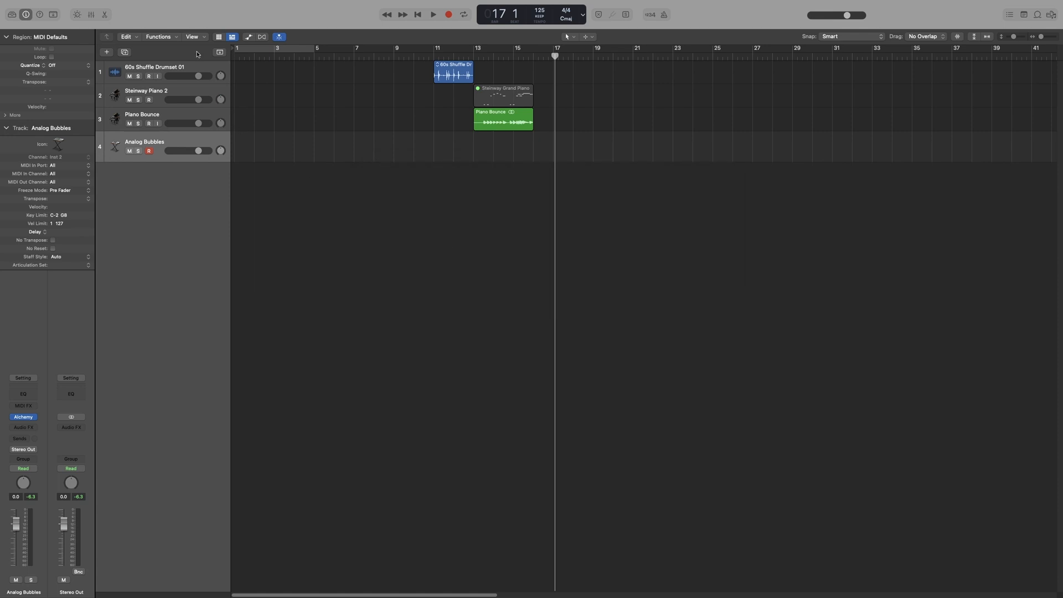
- Show the File menu's Save As and Save A Copy As commands
{"action": "left_click", "coordinate": [61, 5]}
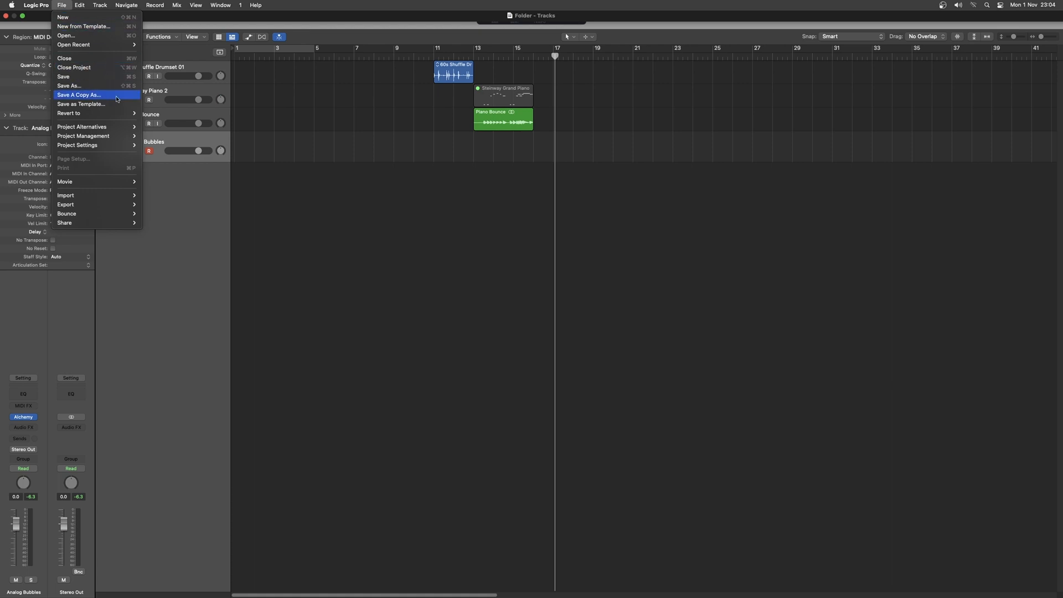
{"action": "mouse_move", "coordinate": [117, 97]}
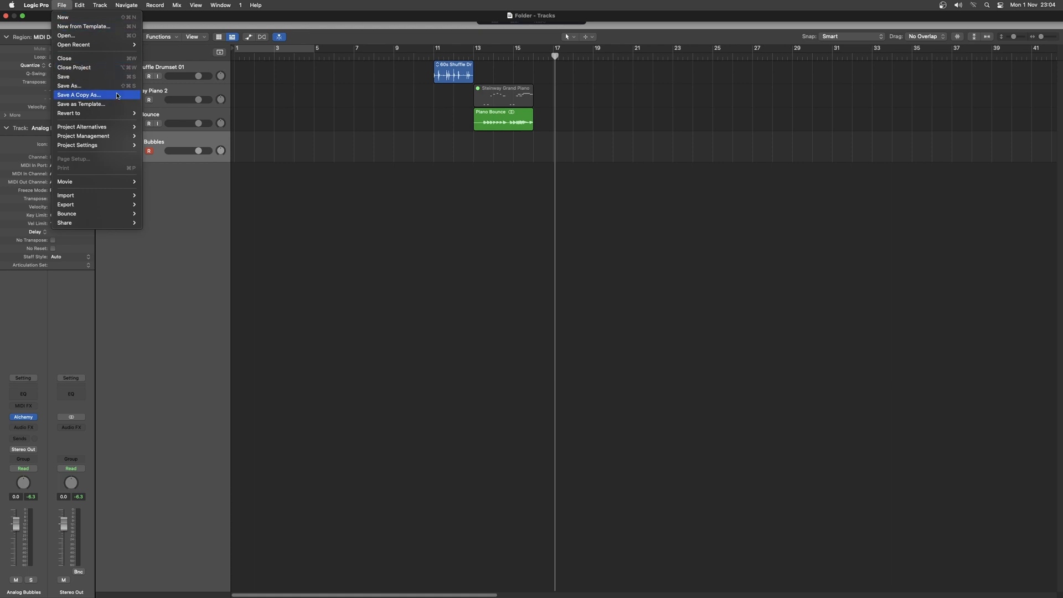
{"action": "mouse_move", "coordinate": [78, 86]}
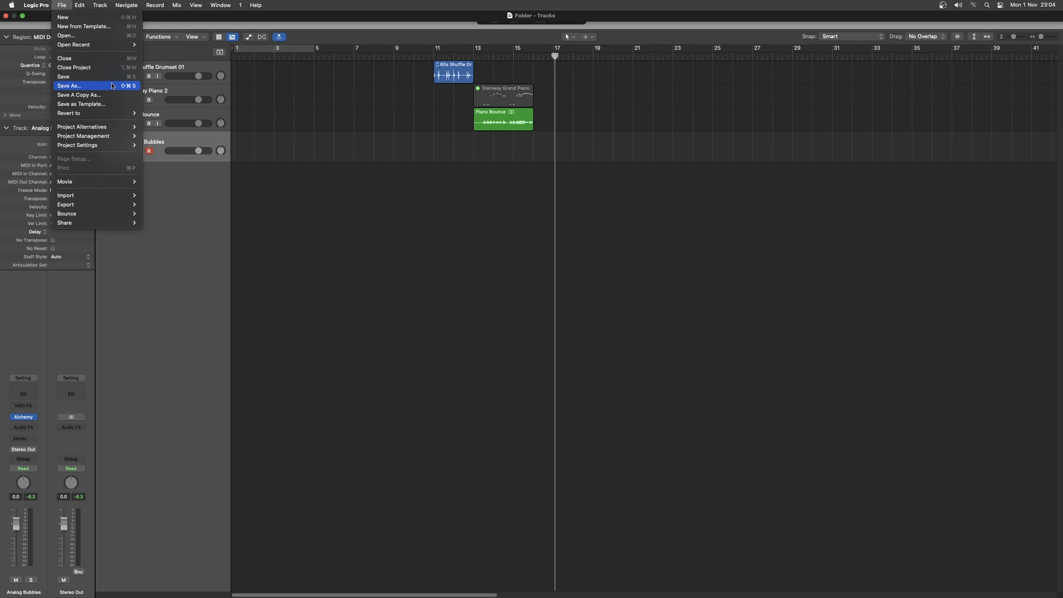
{"action": "mouse_move", "coordinate": [95, 95]}
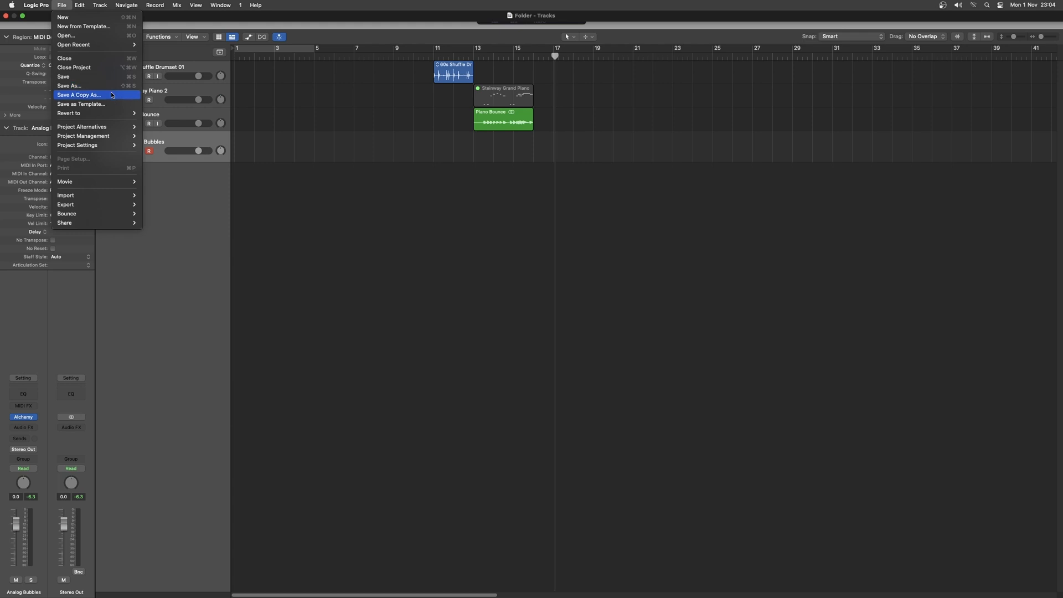